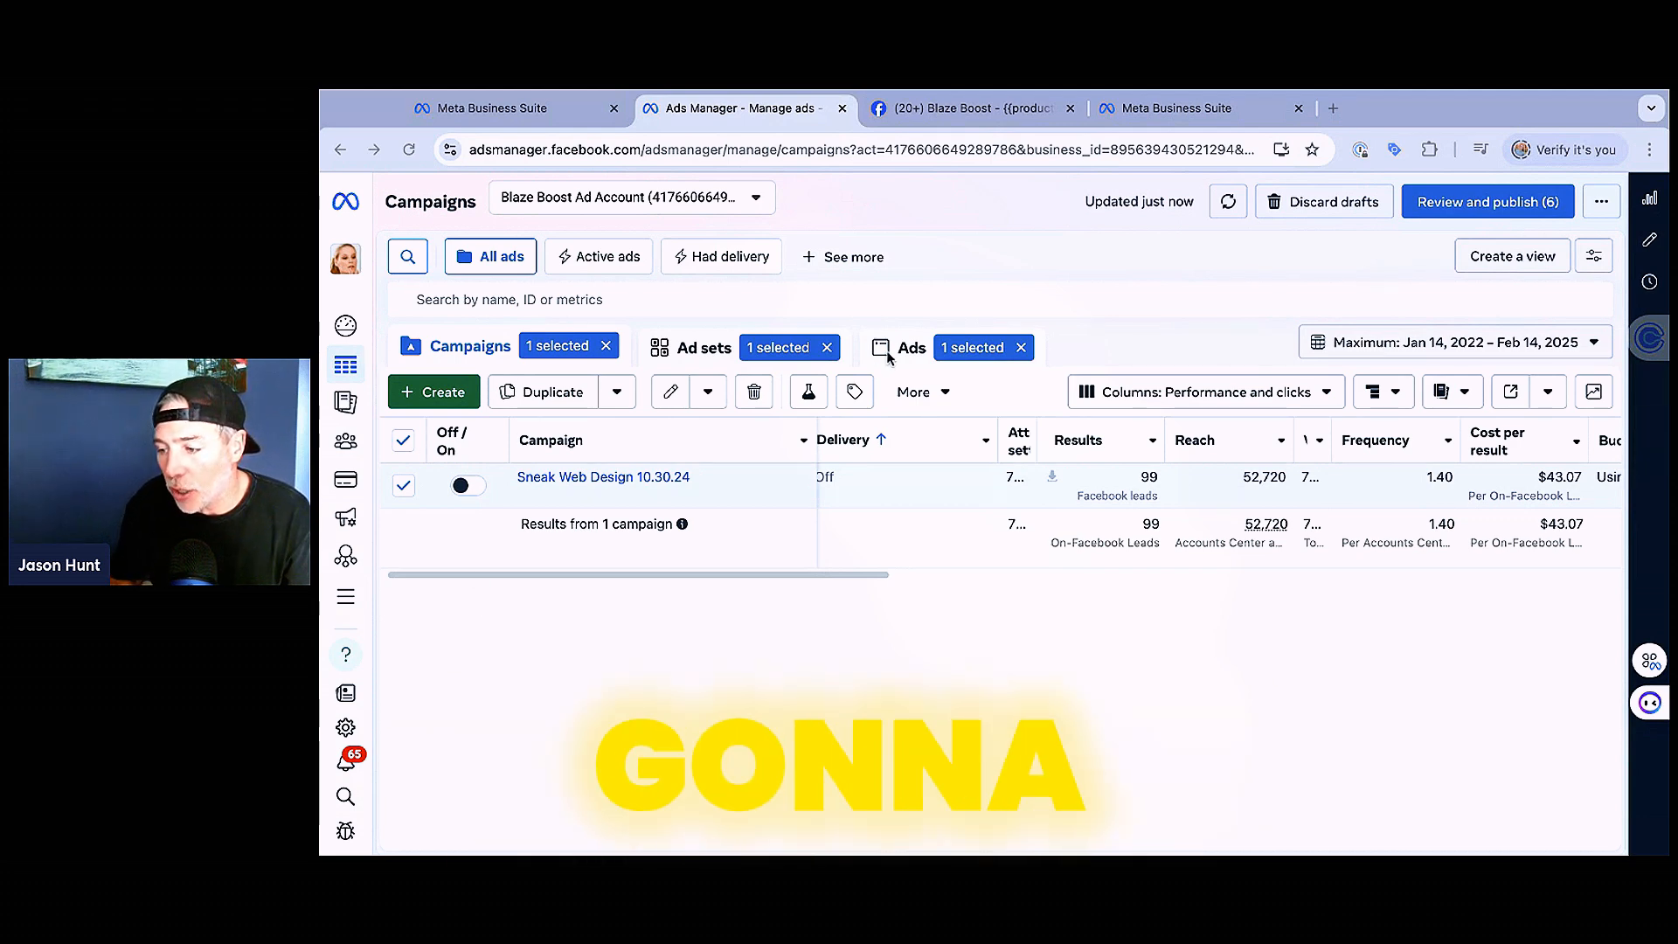
Step: Switch the campaign table to the Ads tab and quickly preview Ad 1's creative
{"action": "left_click", "coordinate": [911, 347]}
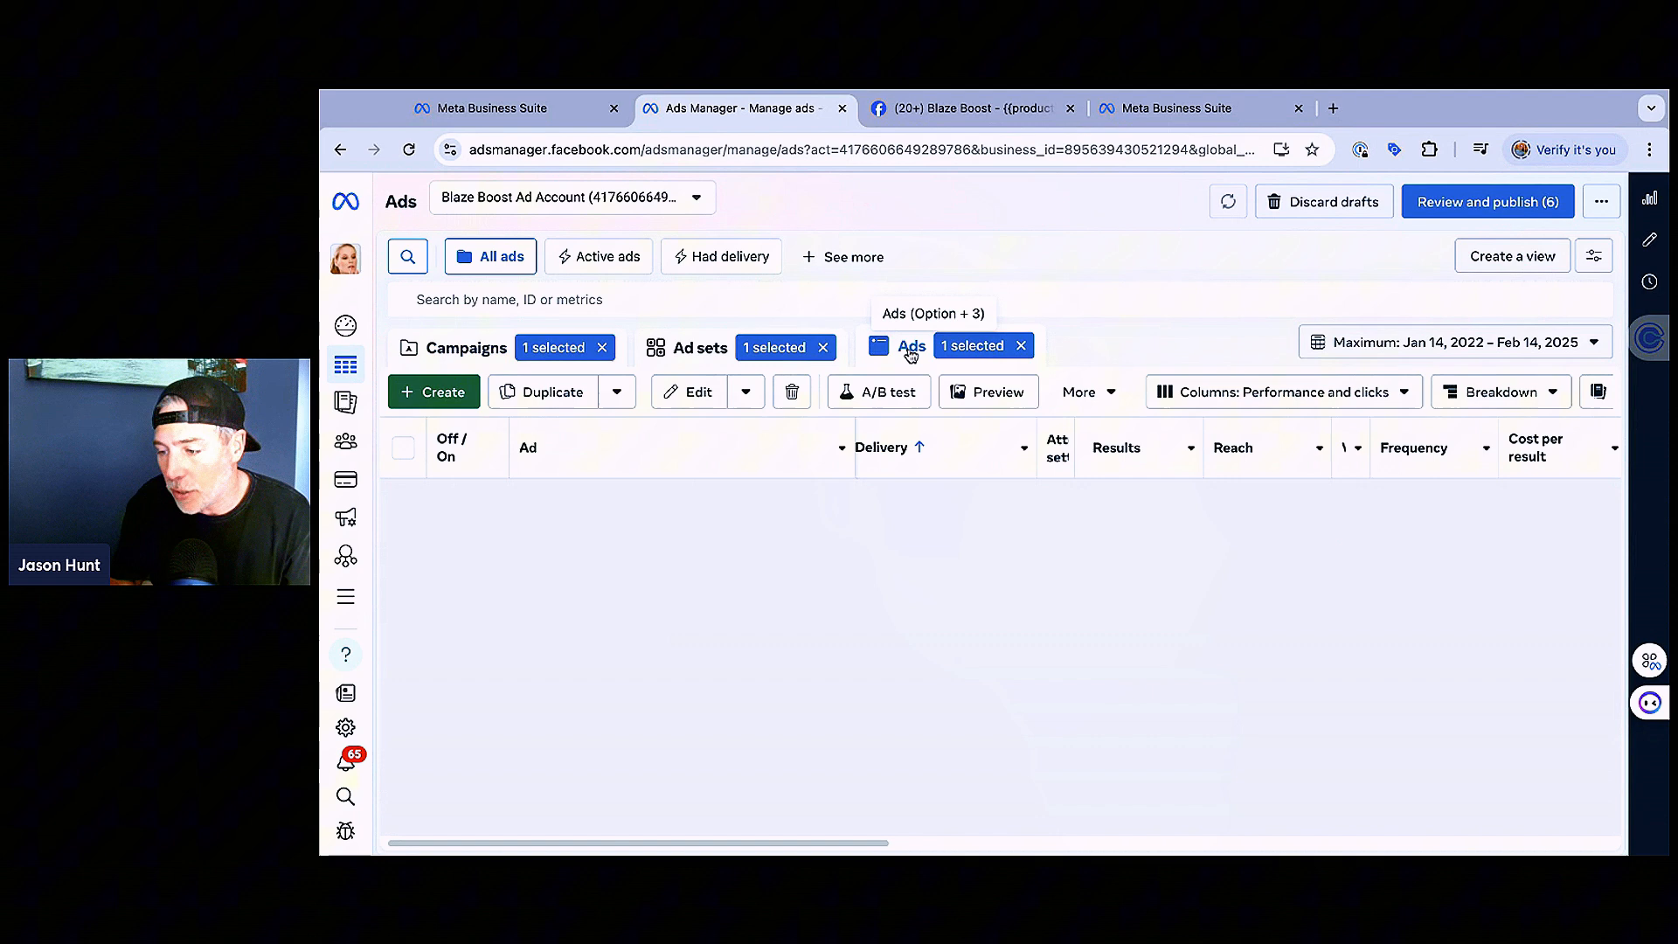
{"action": "left_click", "coordinate": [911, 347]}
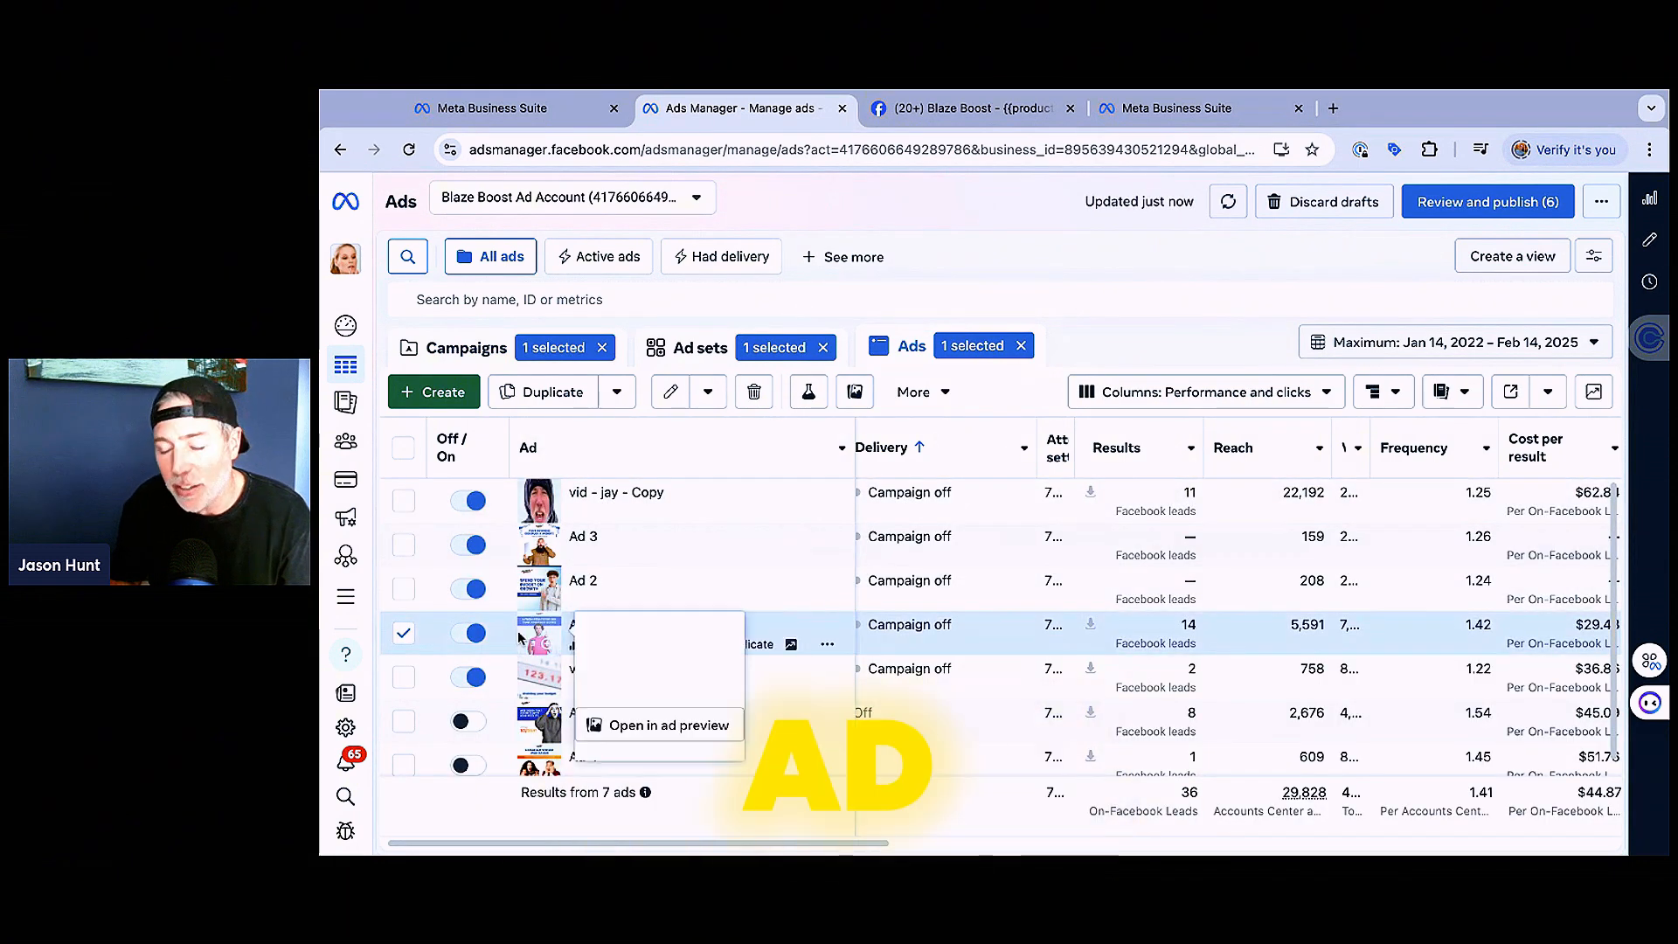
{"action": "left_click", "coordinate": [670, 724]}
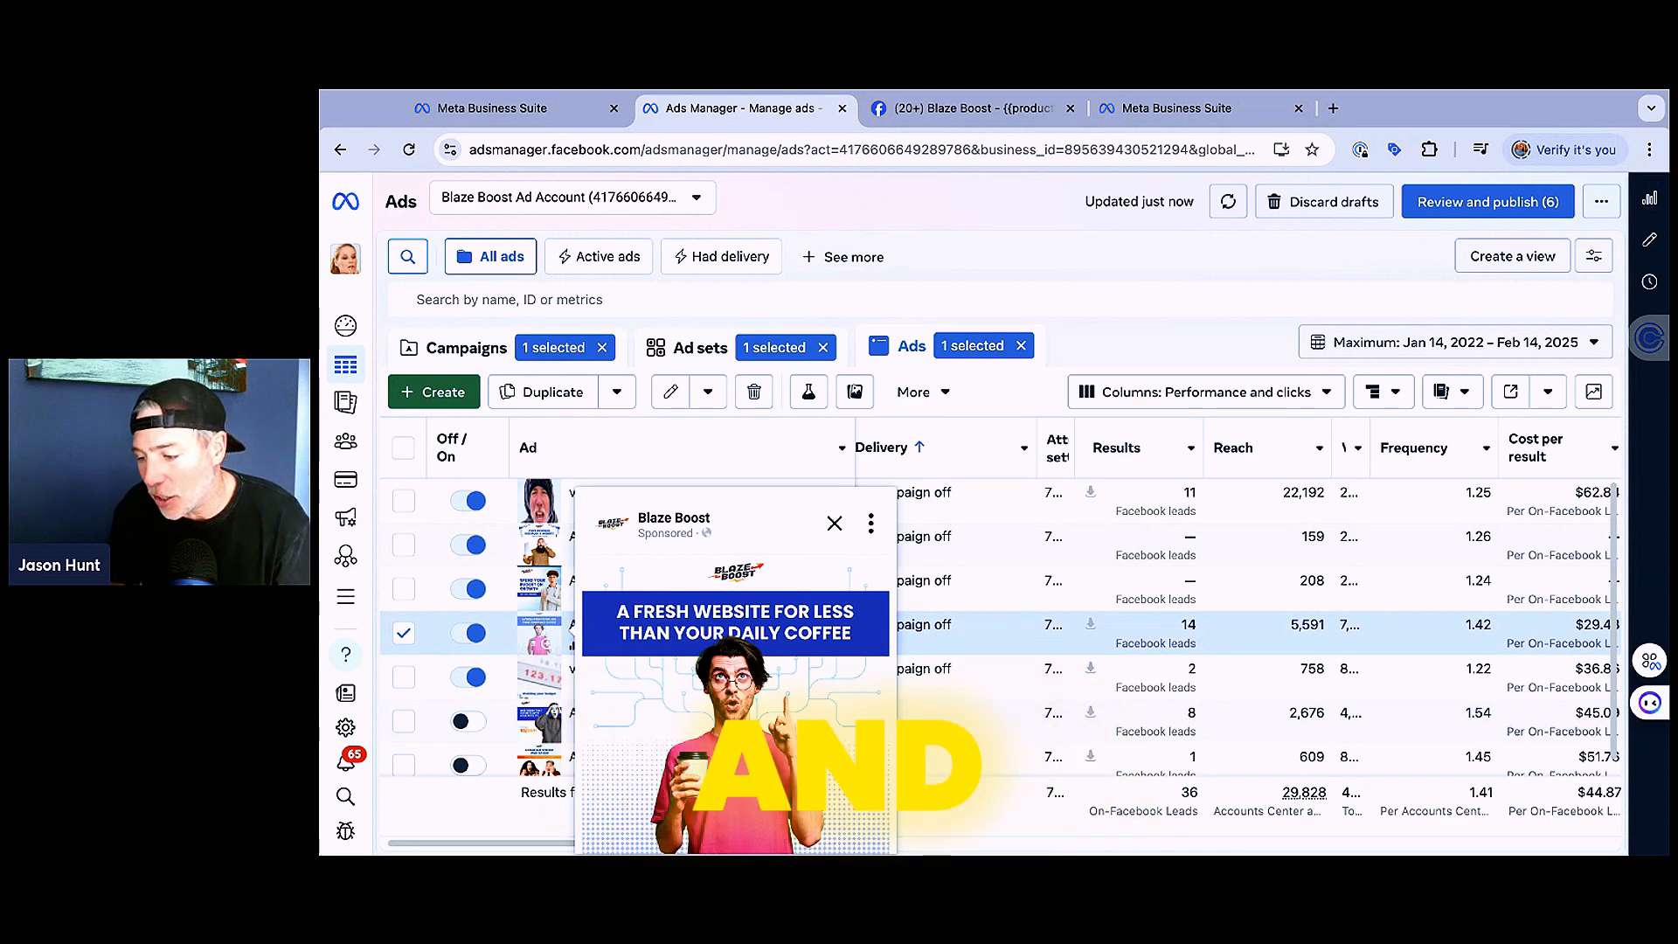
{"action": "left_click", "coordinate": [834, 523]}
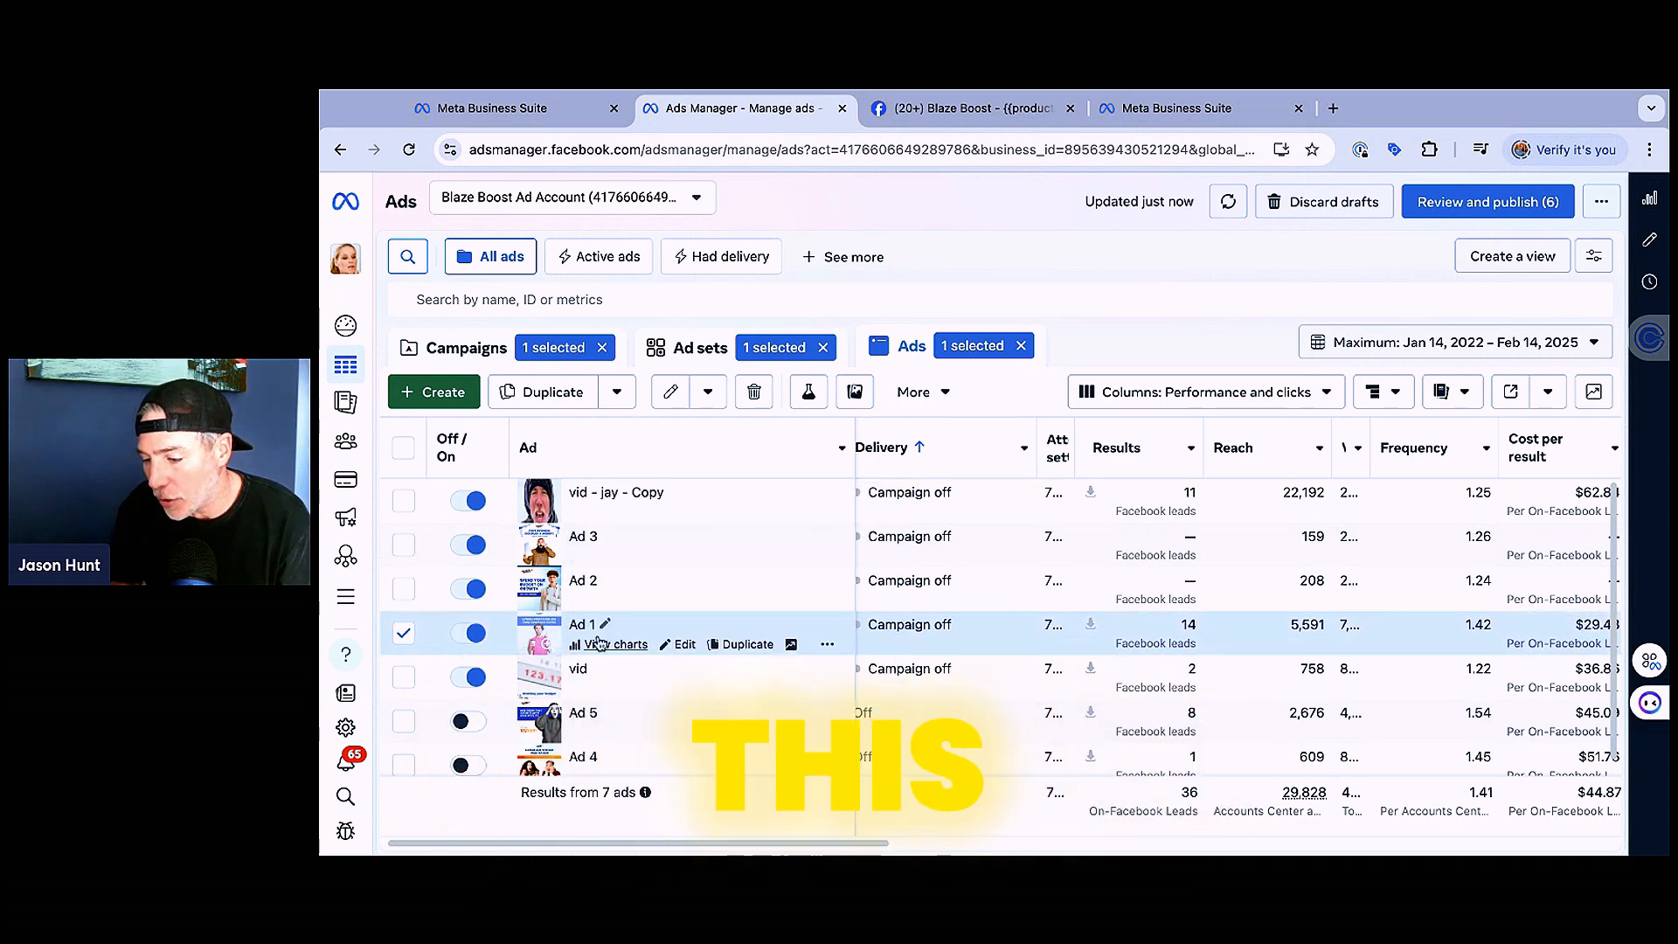
{"action": "mouse_move", "coordinate": [855, 392]}
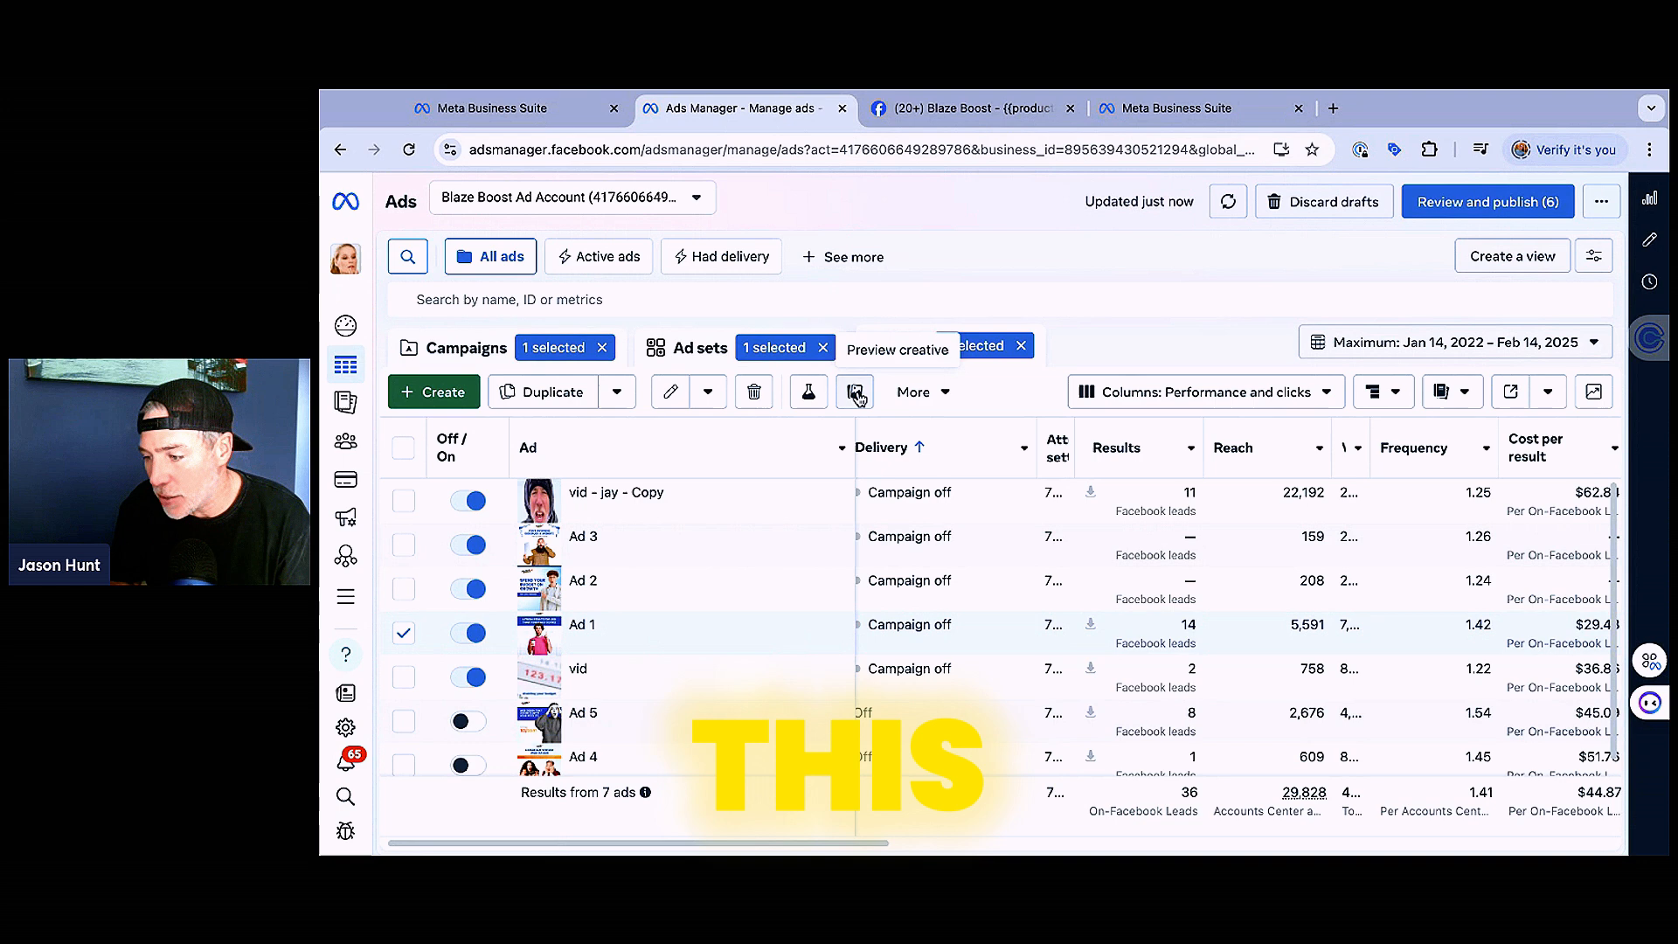
Step: From Ad 1's full preview, view it as a Facebook Post with Comments
{"action": "left_click", "coordinate": [854, 392]}
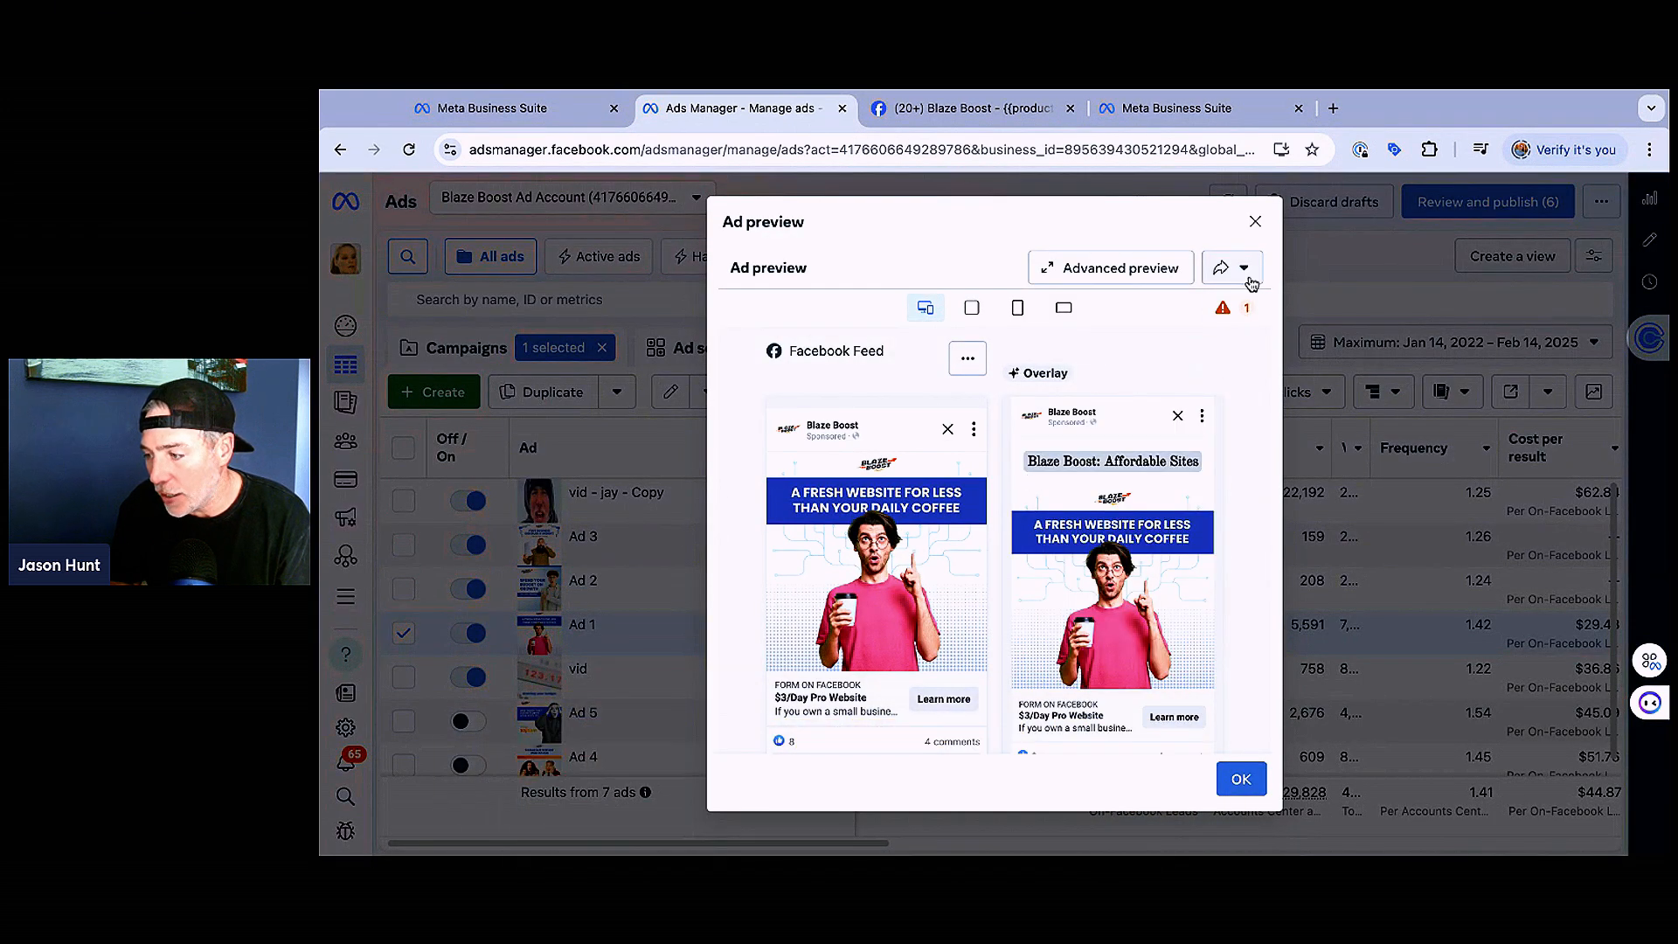
{"action": "left_click", "coordinate": [1231, 267]}
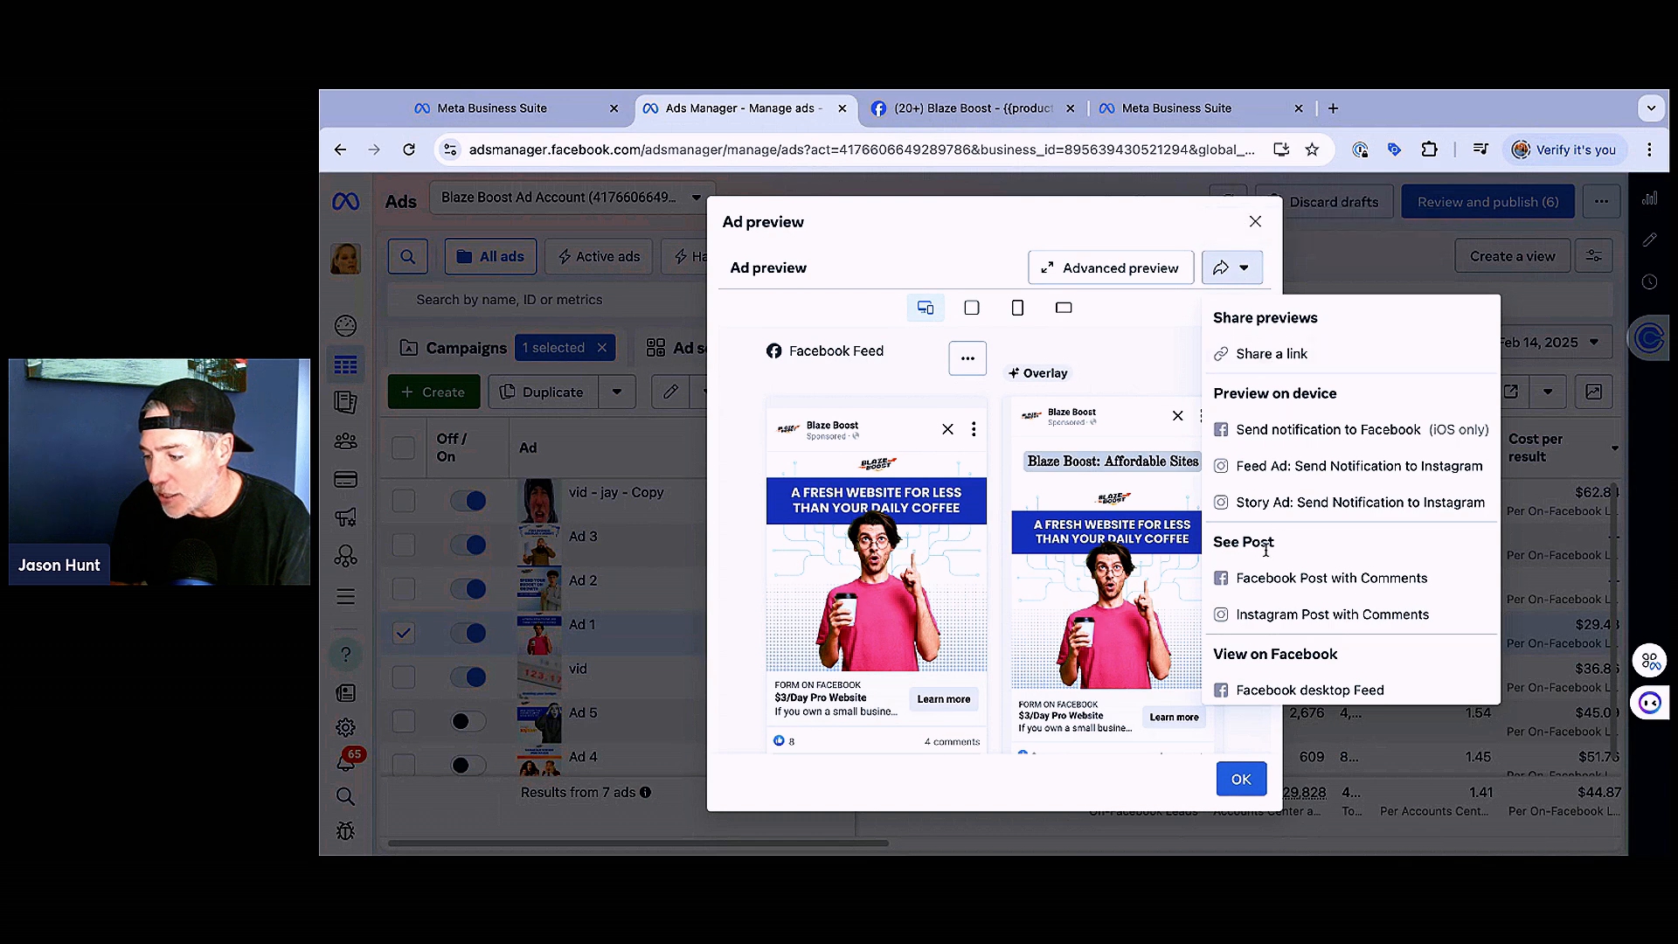
{"action": "mouse_move", "coordinate": [1384, 586]}
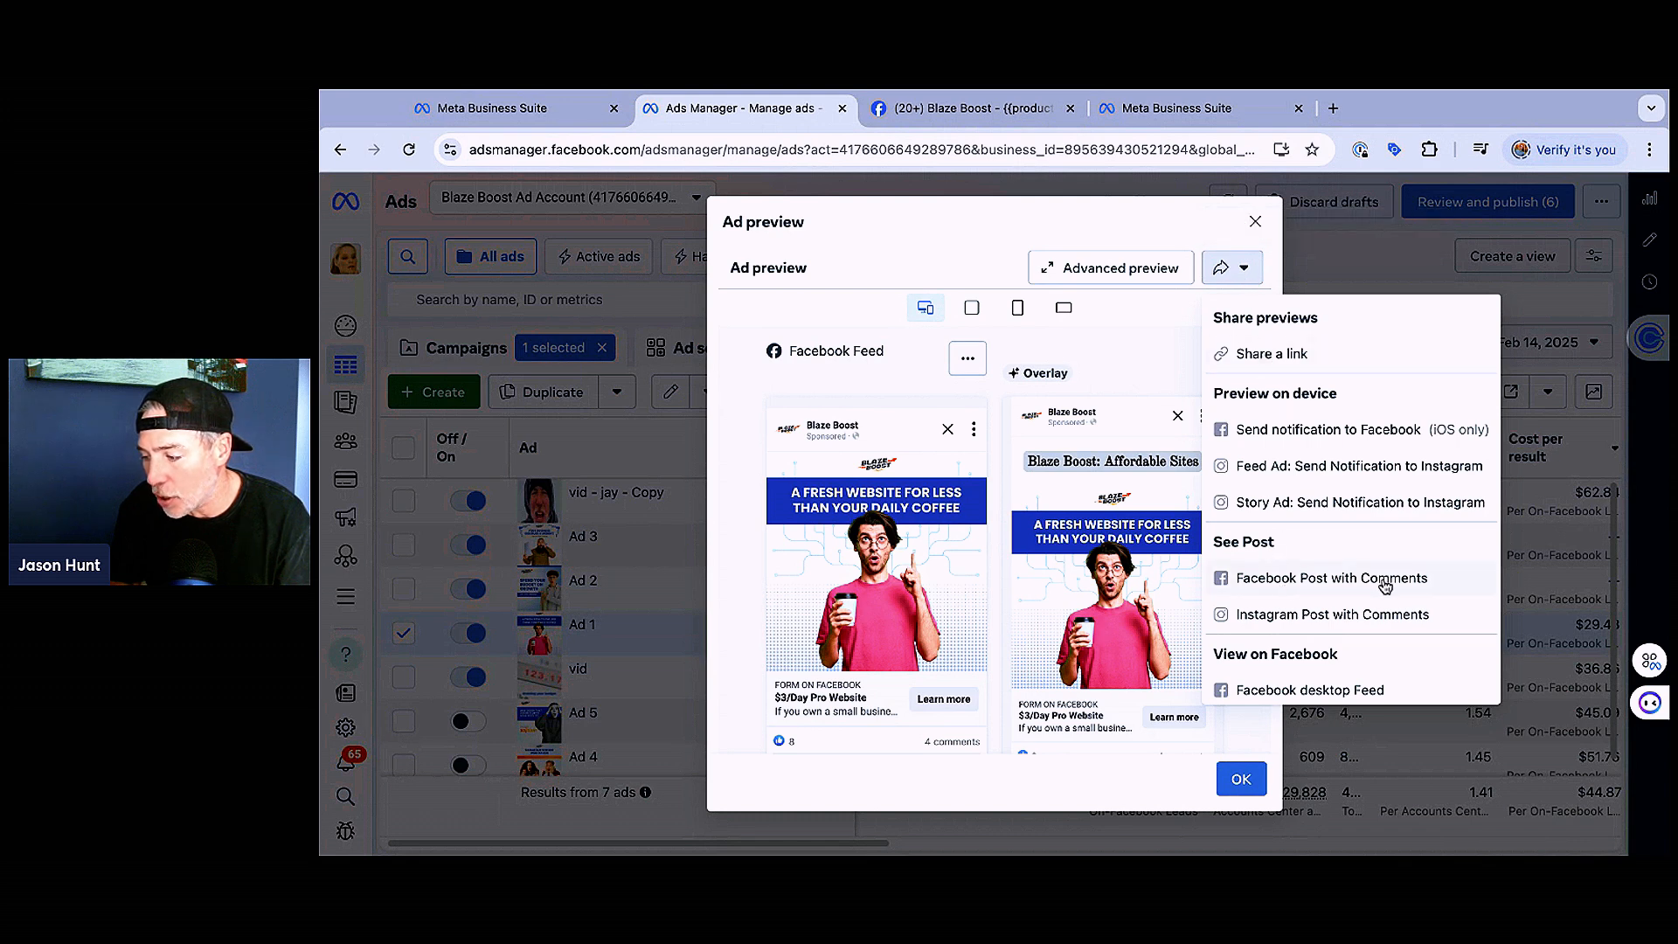
{"action": "mouse_move", "coordinate": [1388, 634]}
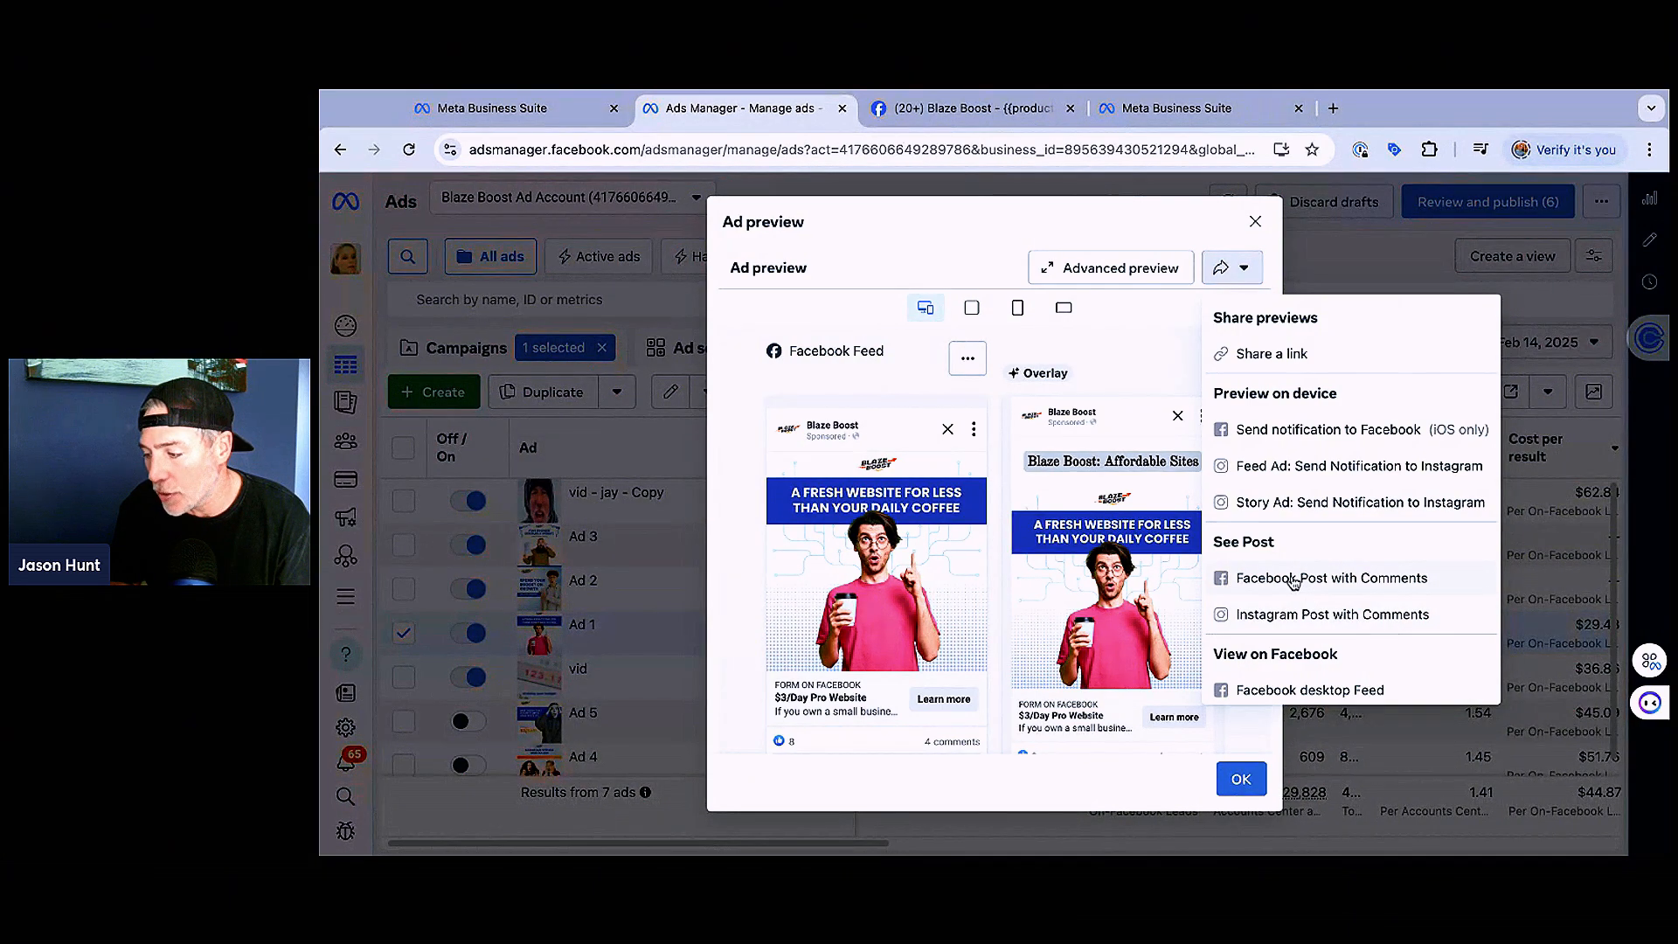
{"action": "left_click", "coordinate": [1331, 578]}
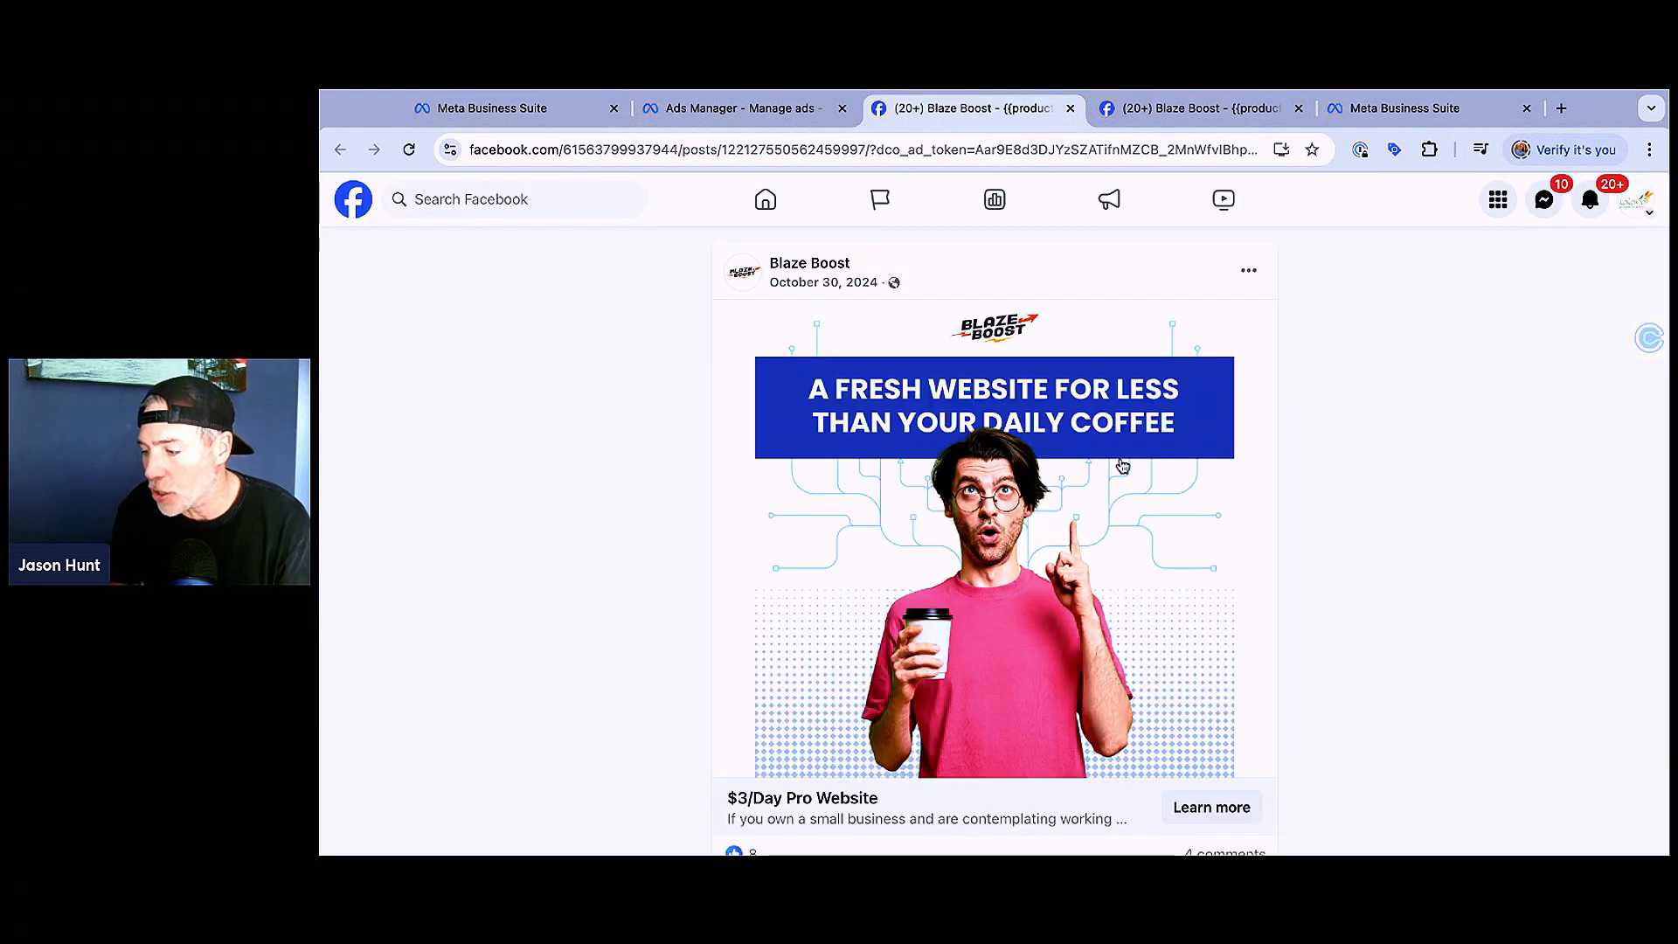
{"action": "mouse_move", "coordinate": [767, 376]}
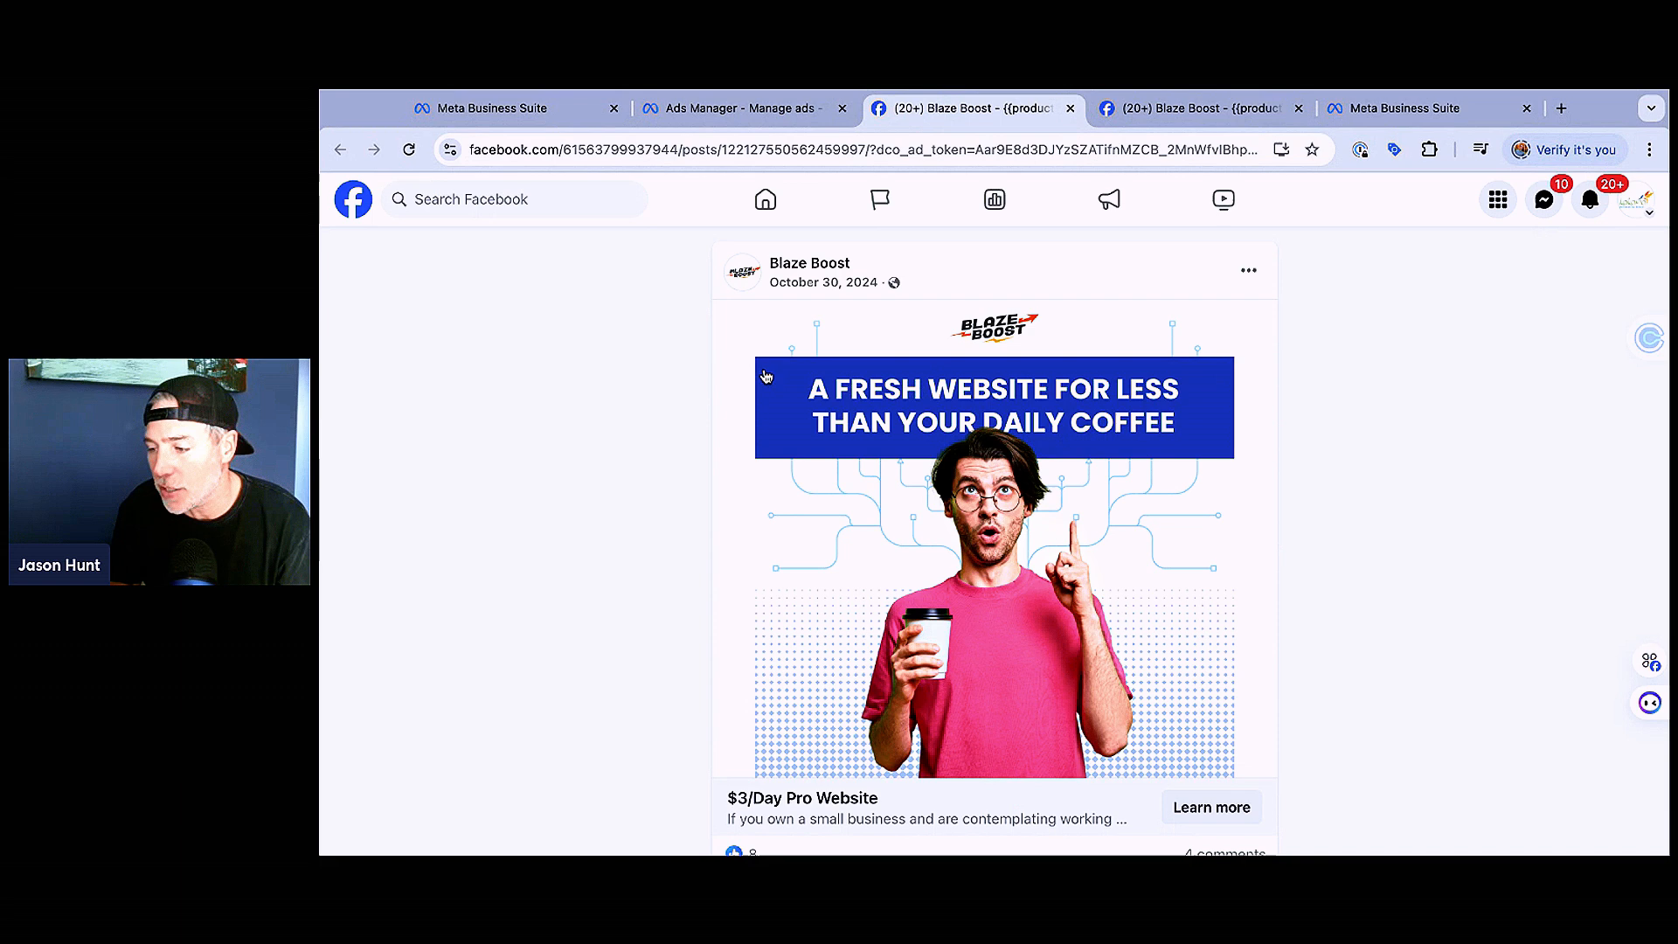
{"action": "mouse_move", "coordinate": [822, 281]}
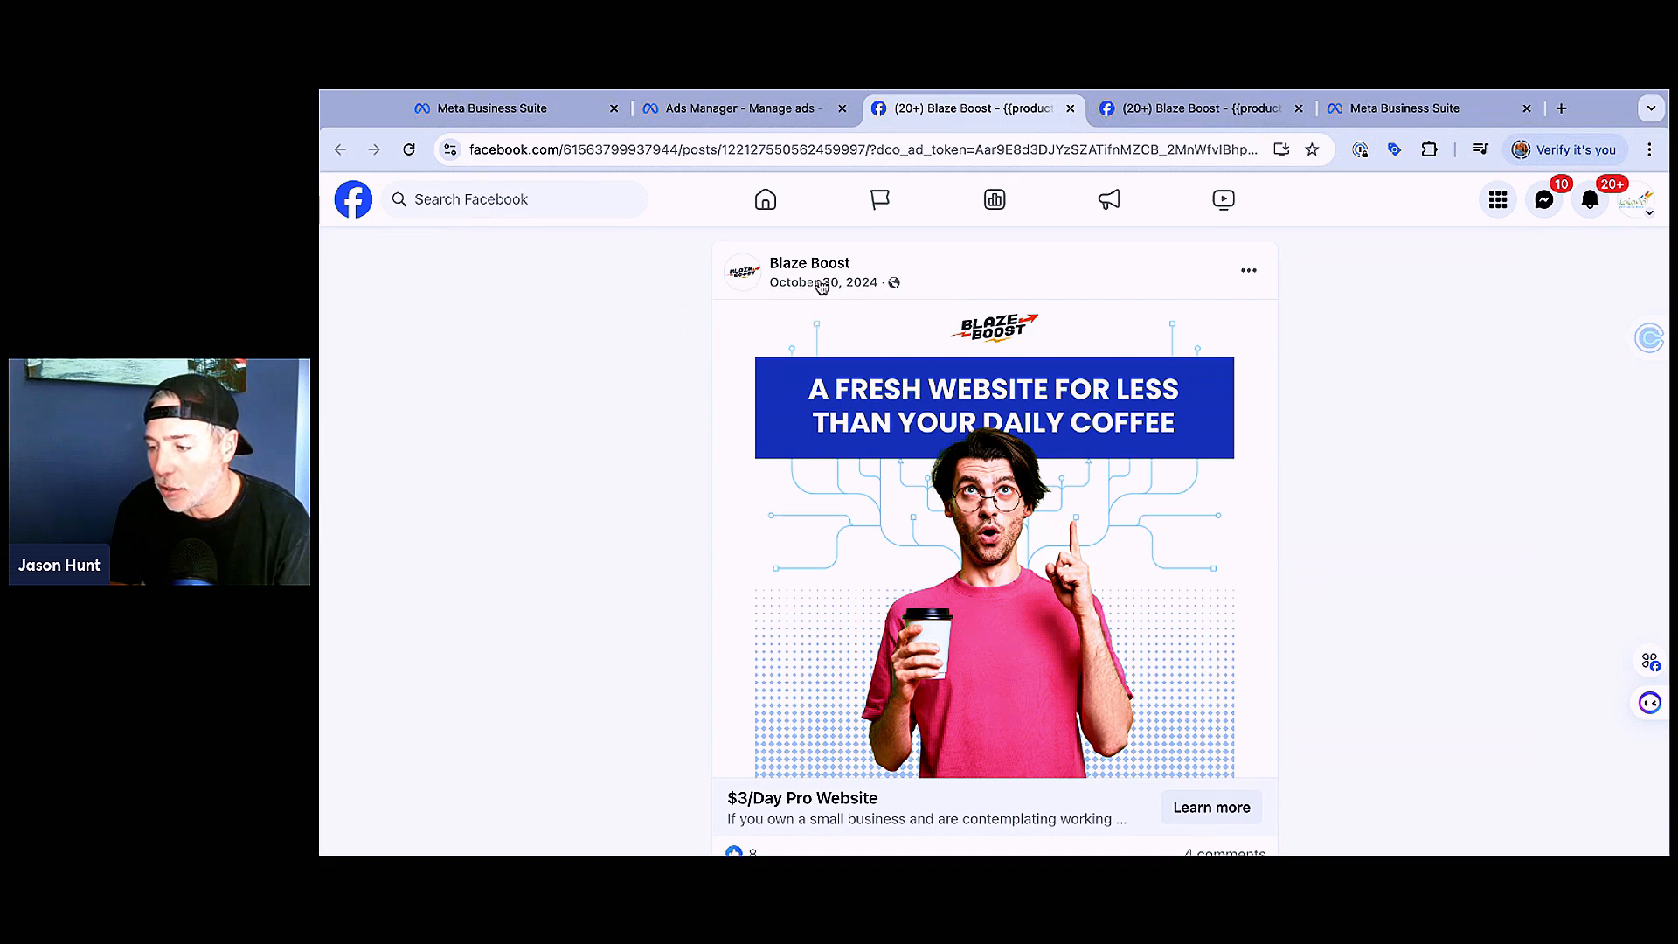
{"action": "mouse_move", "coordinate": [878, 430]}
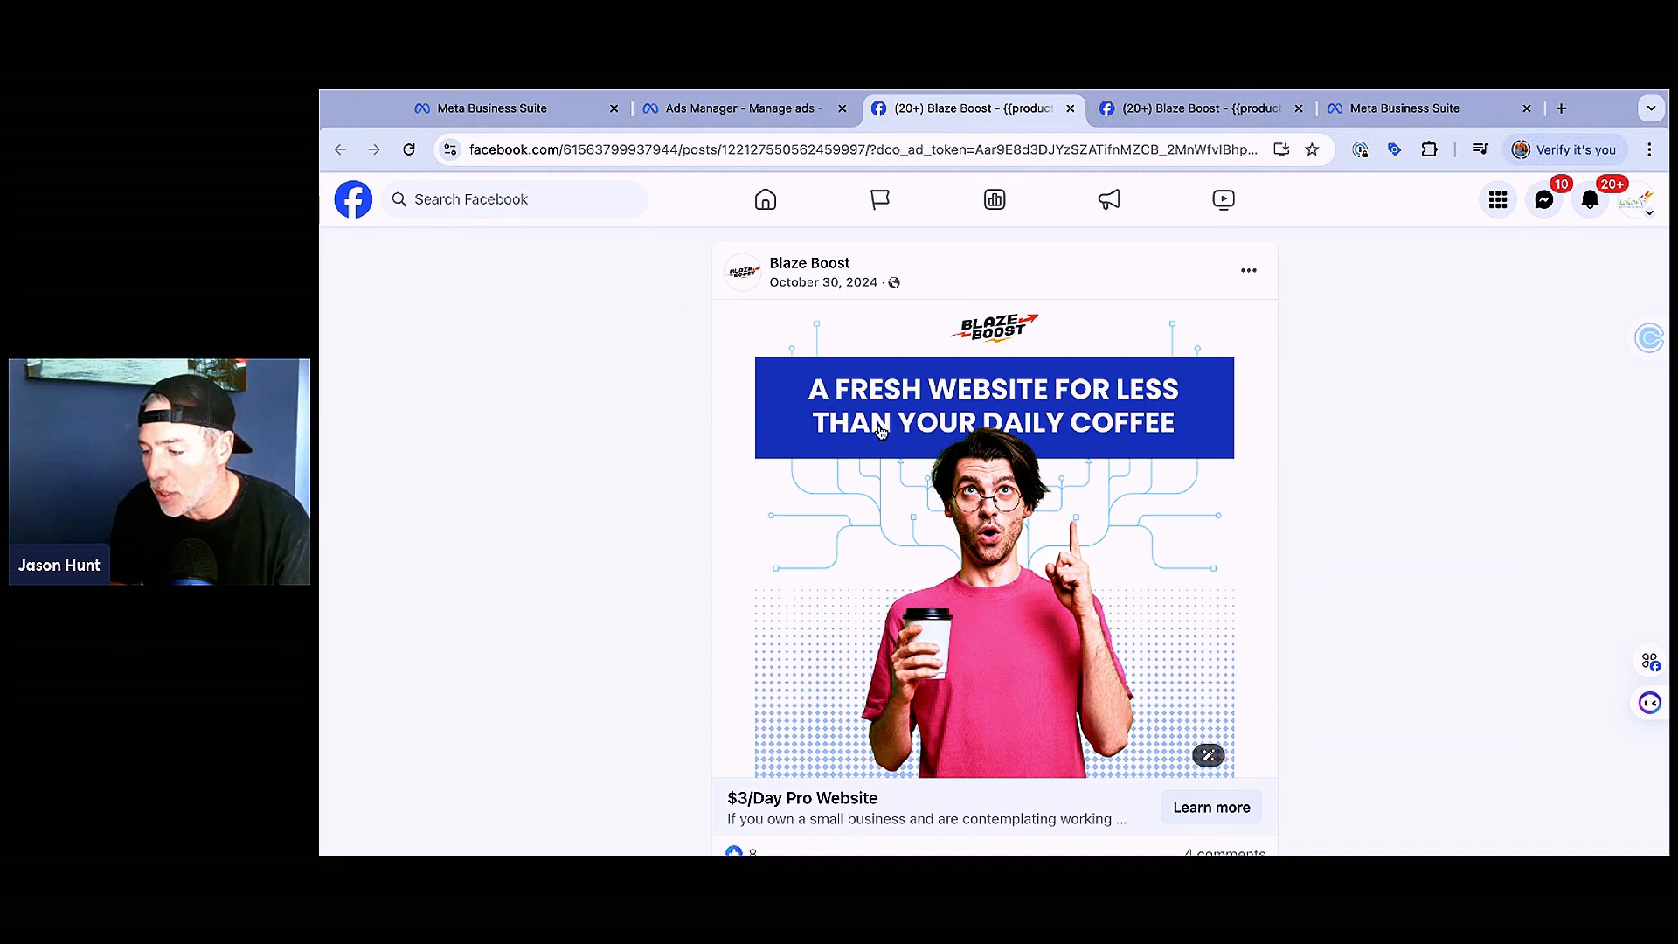
Step: Scroll down through the Blaze Boost post's comments and replies, then back up
{"action": "scroll", "scroll_direction": "down", "scroll_amount": 3}
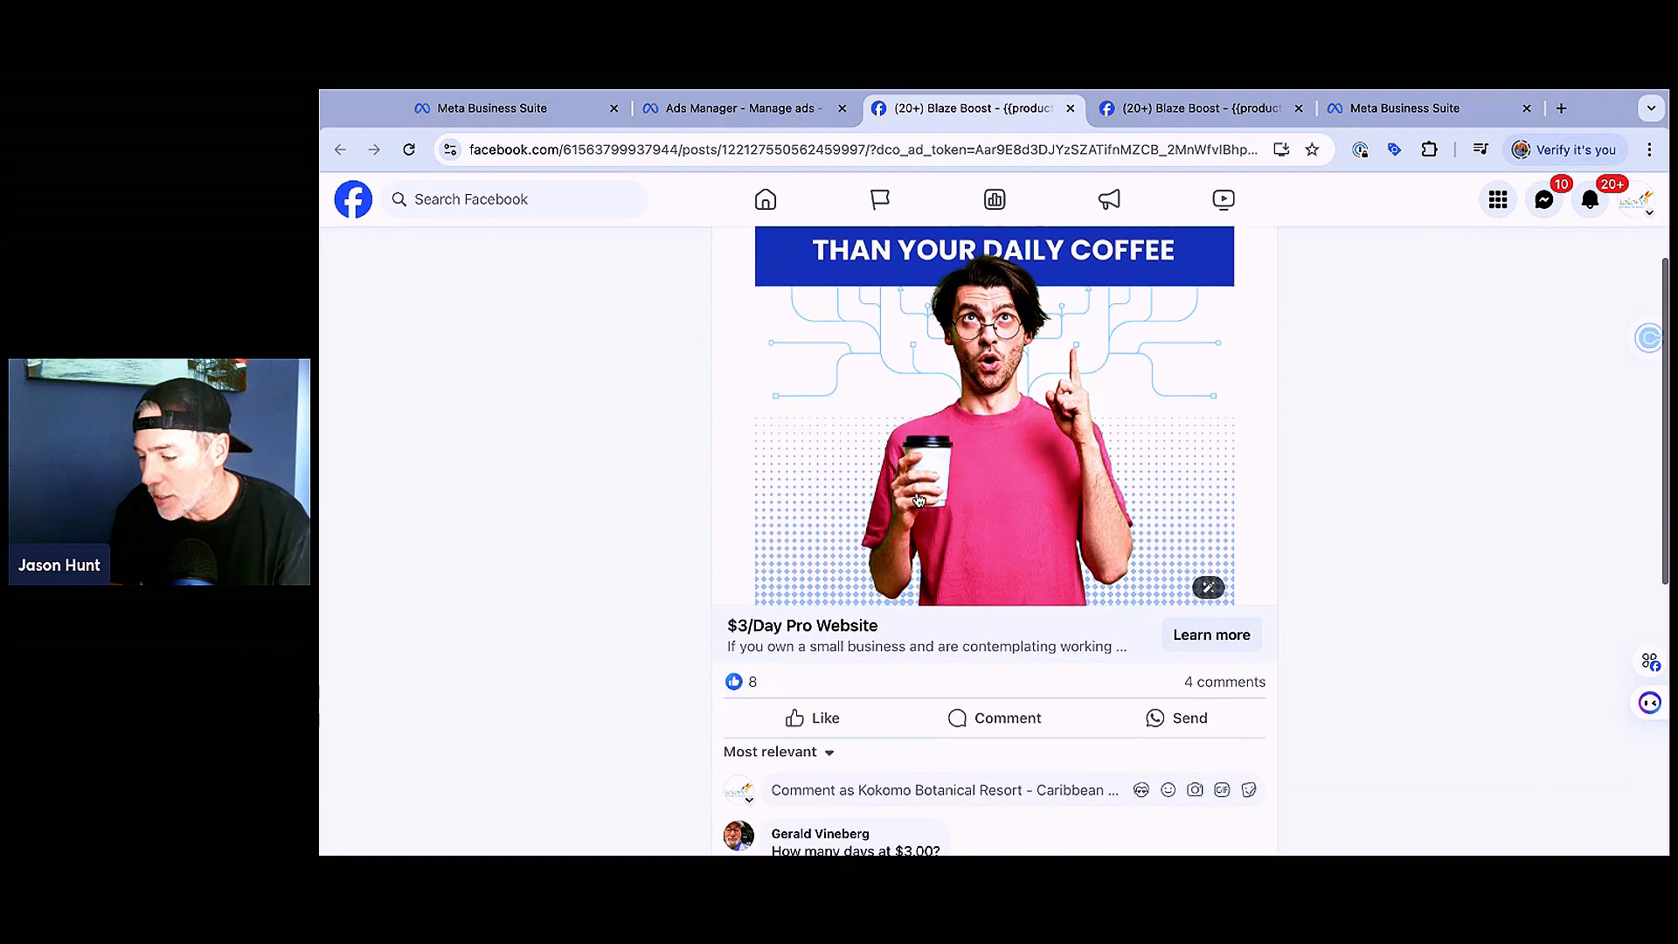
{"action": "scroll", "scroll_direction": "down", "scroll_amount": 3}
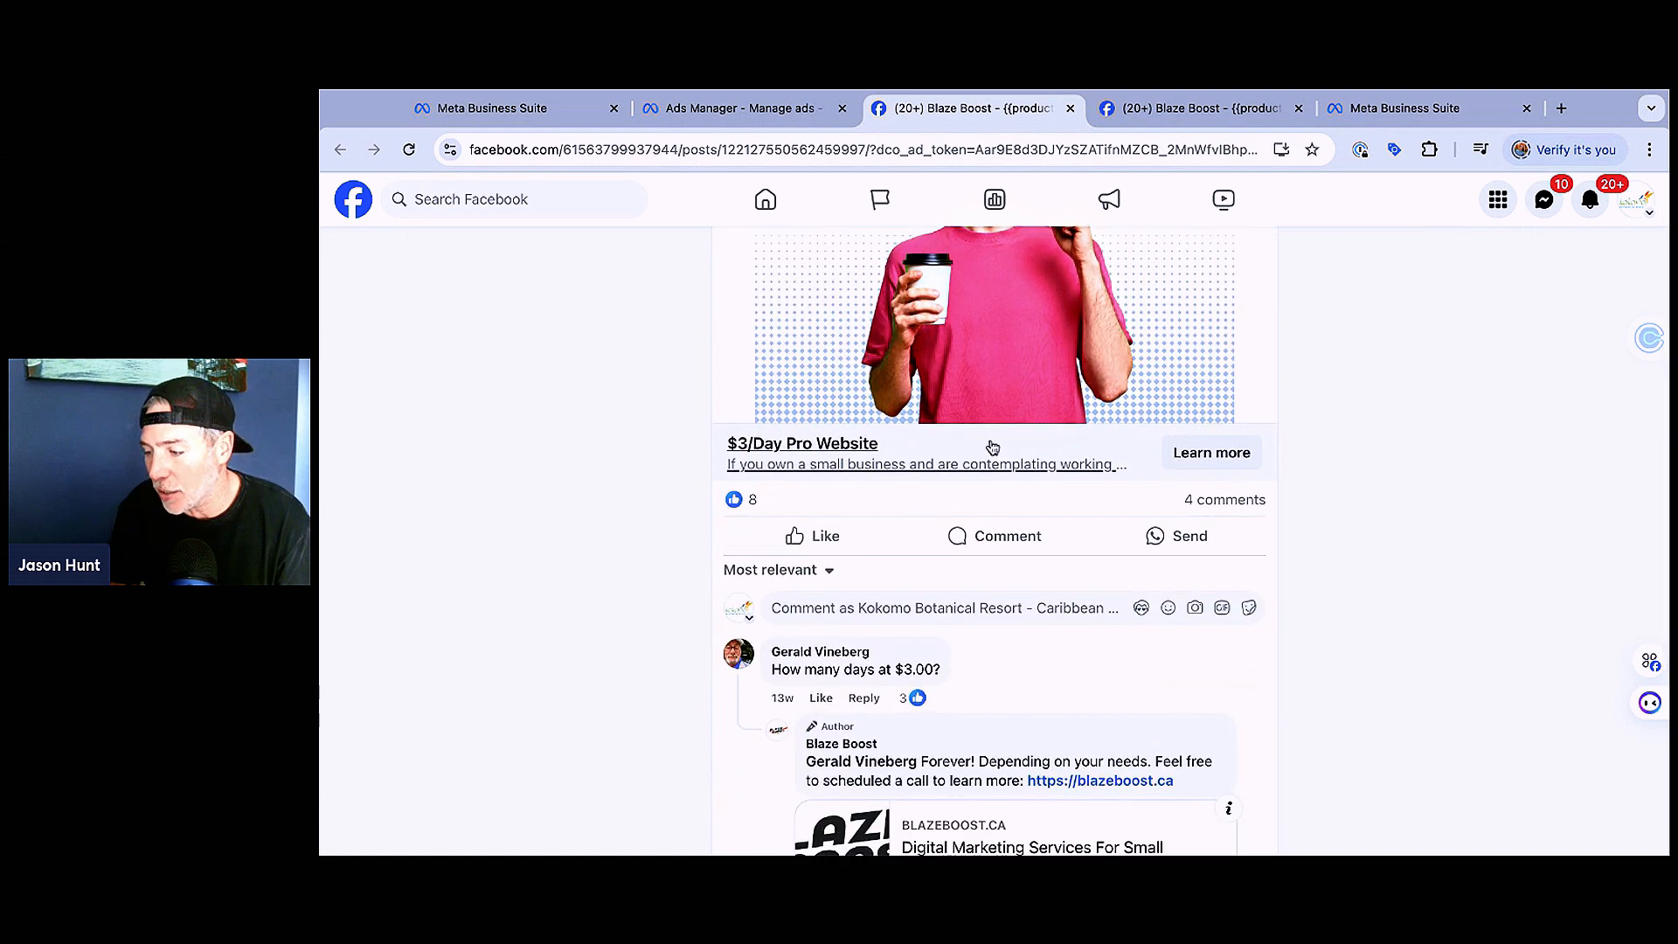
{"action": "scroll", "scroll_direction": "down", "scroll_amount": 3}
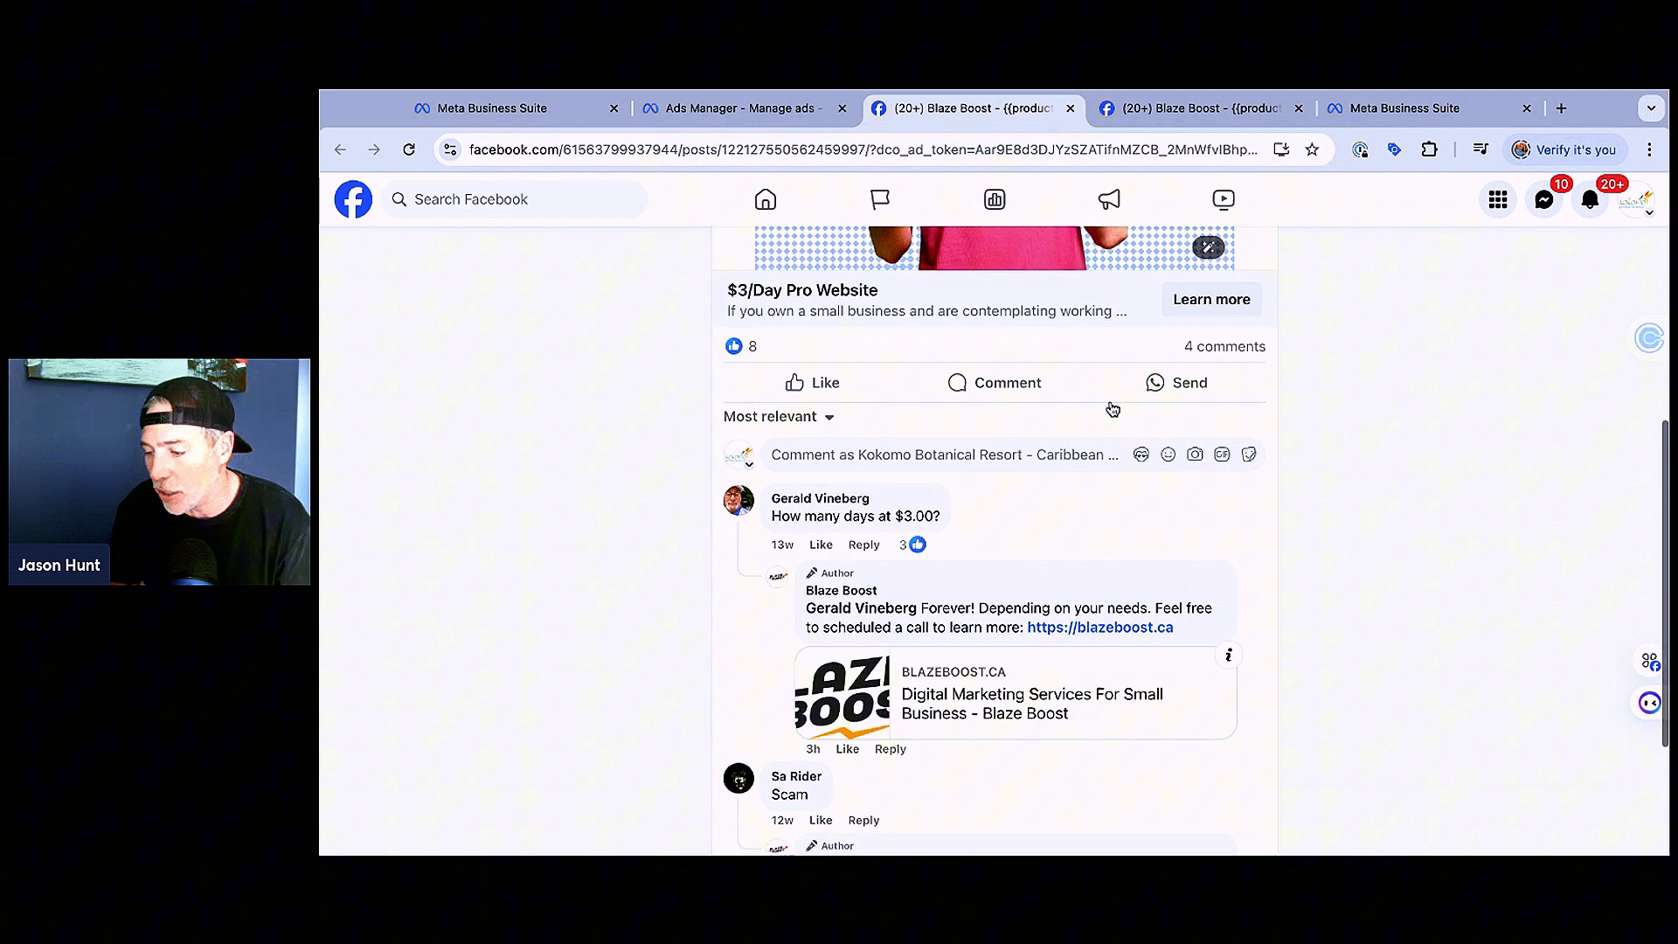
{"action": "scroll", "scroll_direction": "up", "scroll_amount": 3}
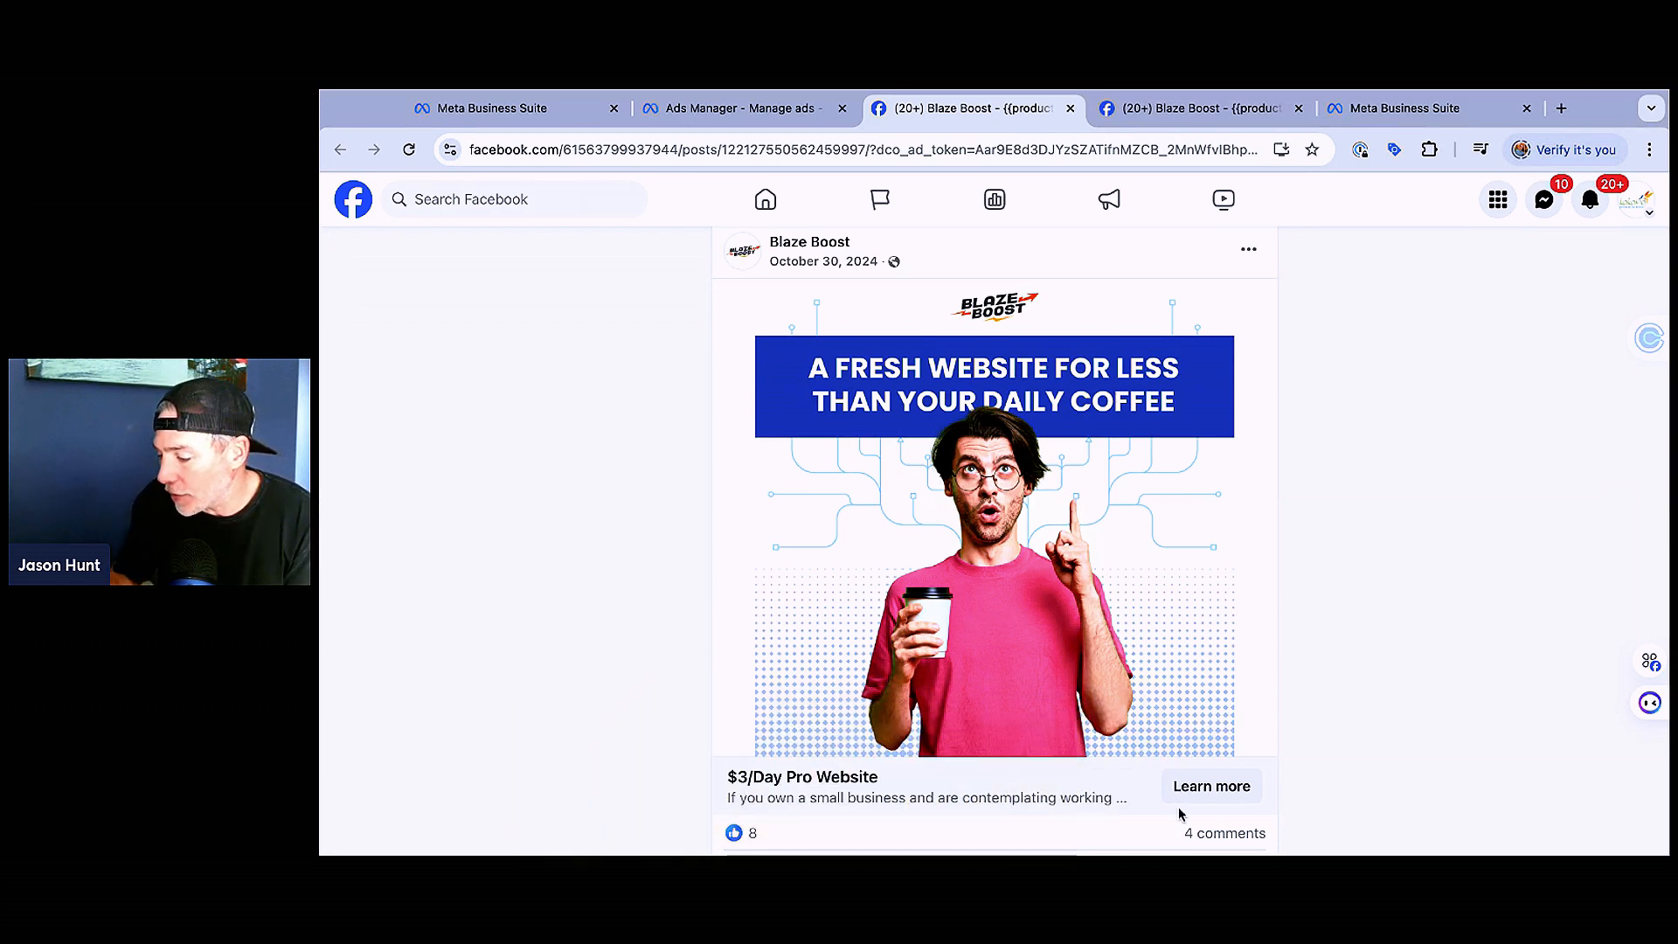
Step: Review the fresh-website post's comments again, return to the top, then switch back to Ads Manager
{"action": "scroll", "scroll_direction": "down", "scroll_amount": 3}
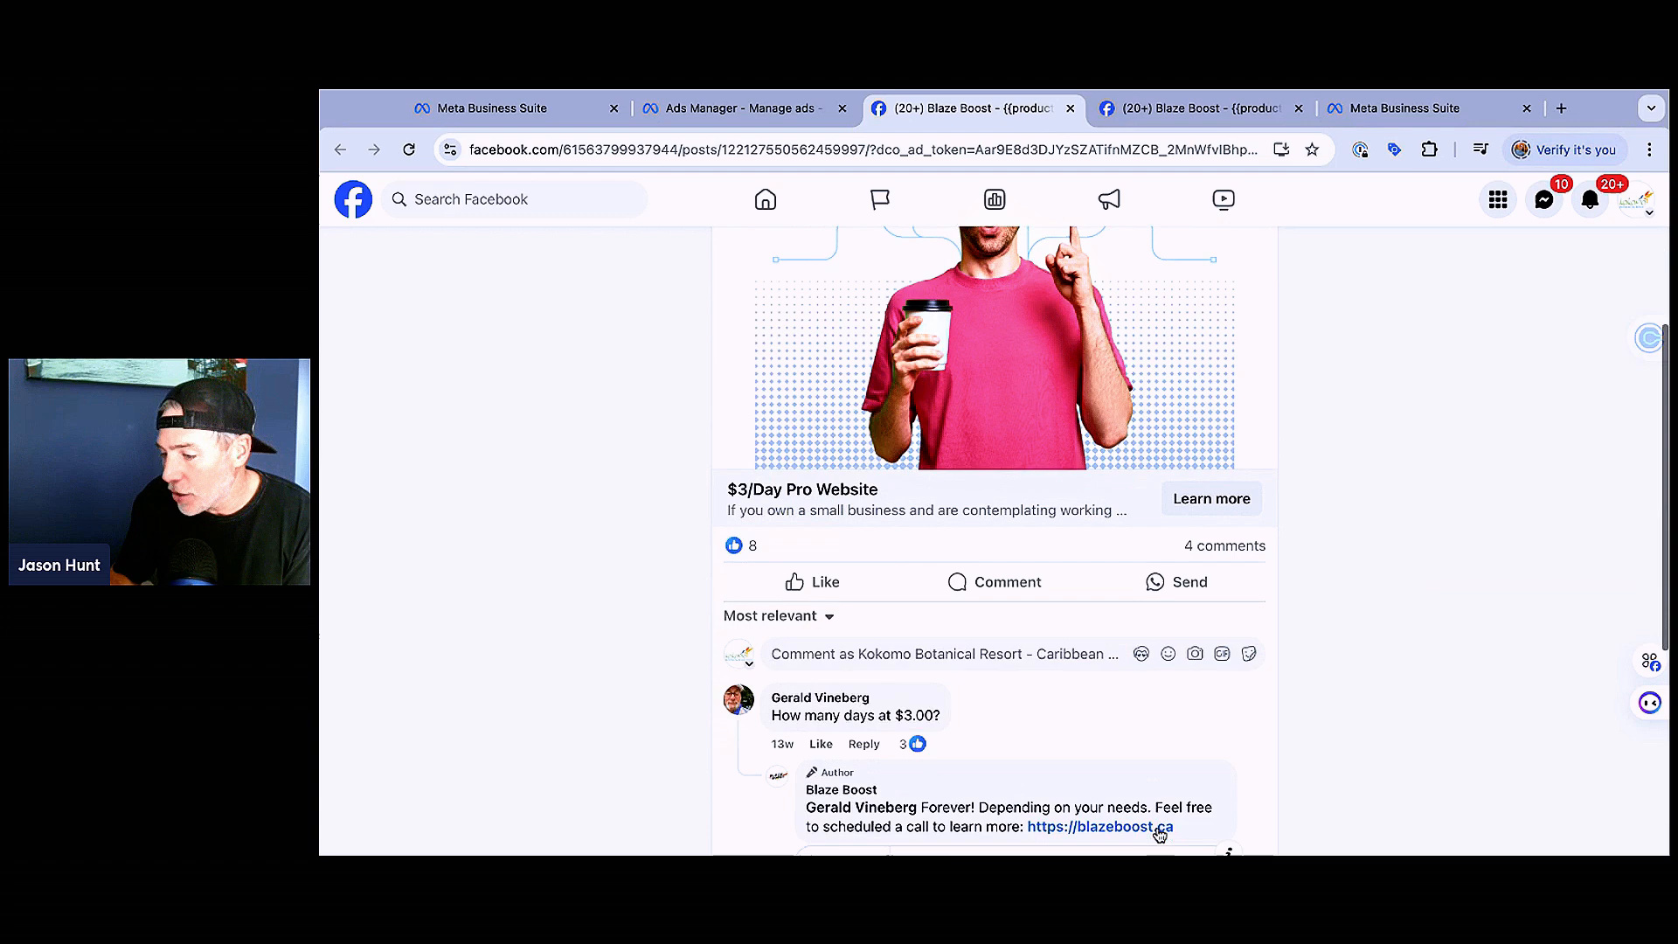
{"action": "scroll", "scroll_direction": "down", "scroll_amount": 3}
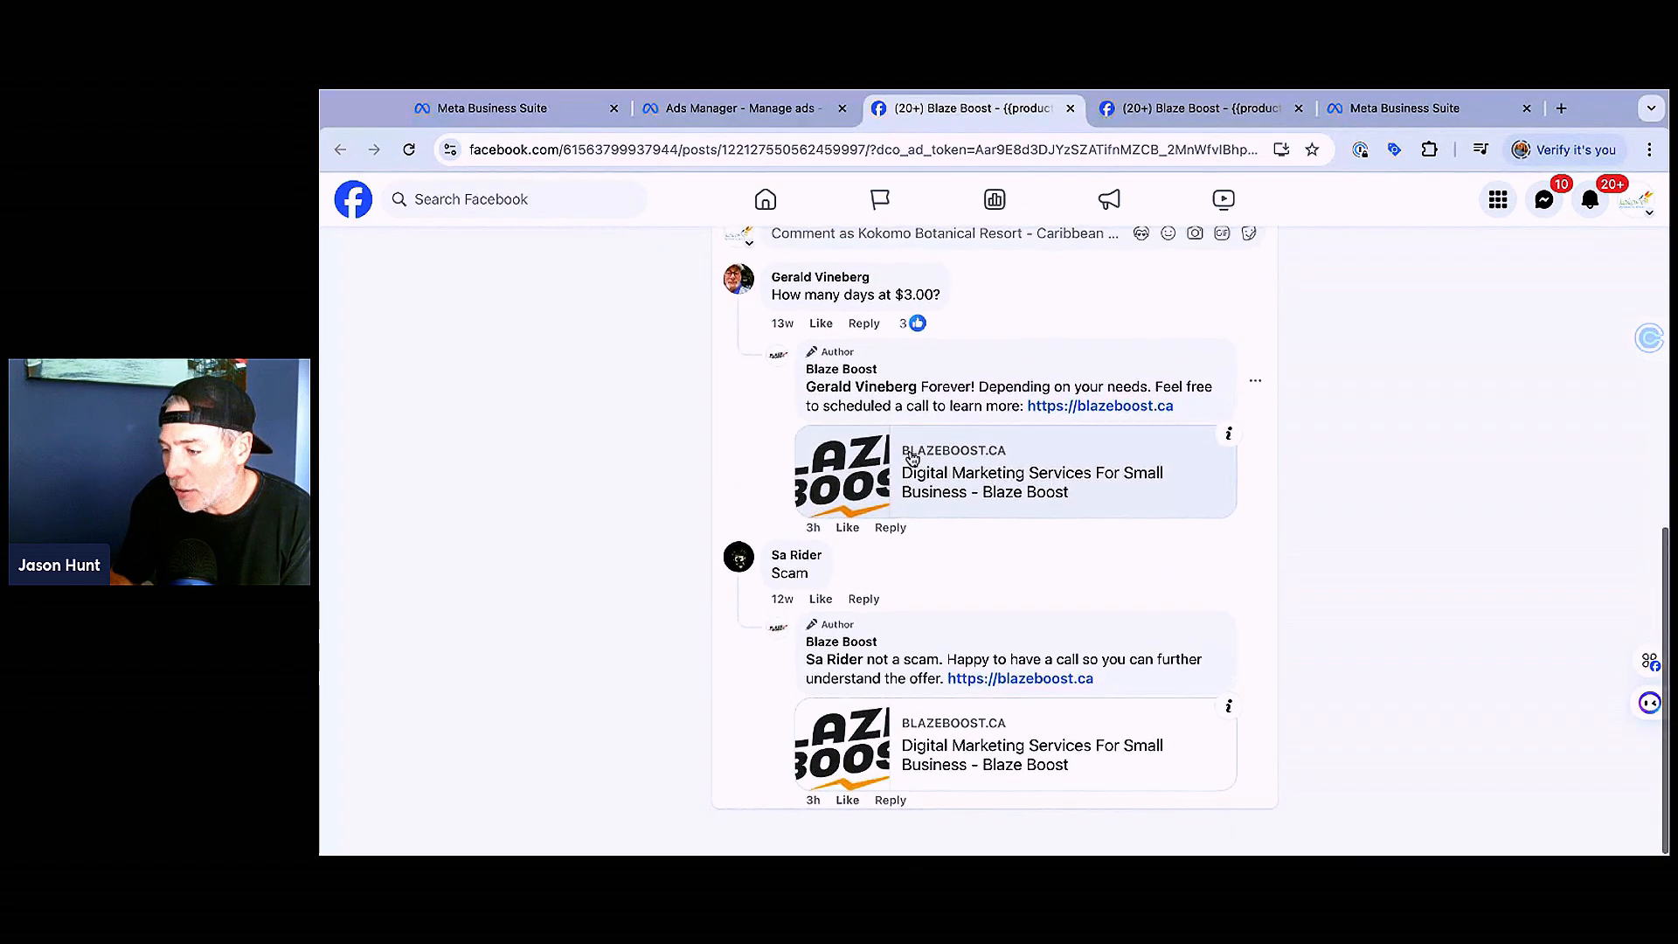
{"action": "scroll", "scroll_direction": "up", "scroll_amount": 3}
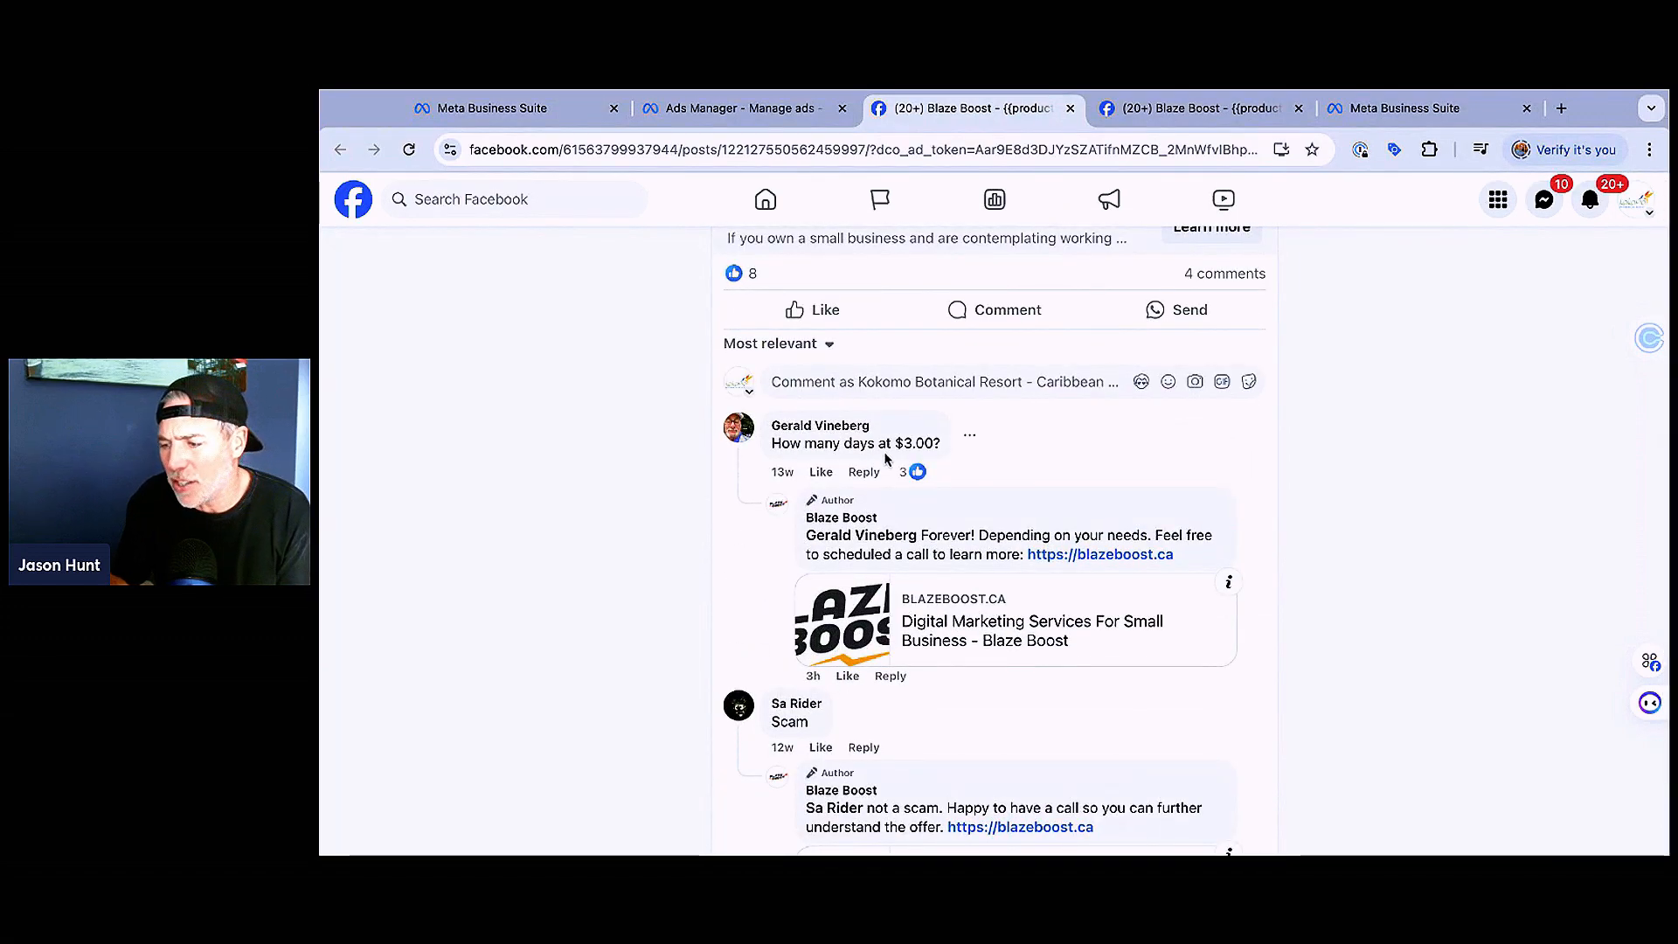
{"action": "mouse_move", "coordinate": [1100, 554]}
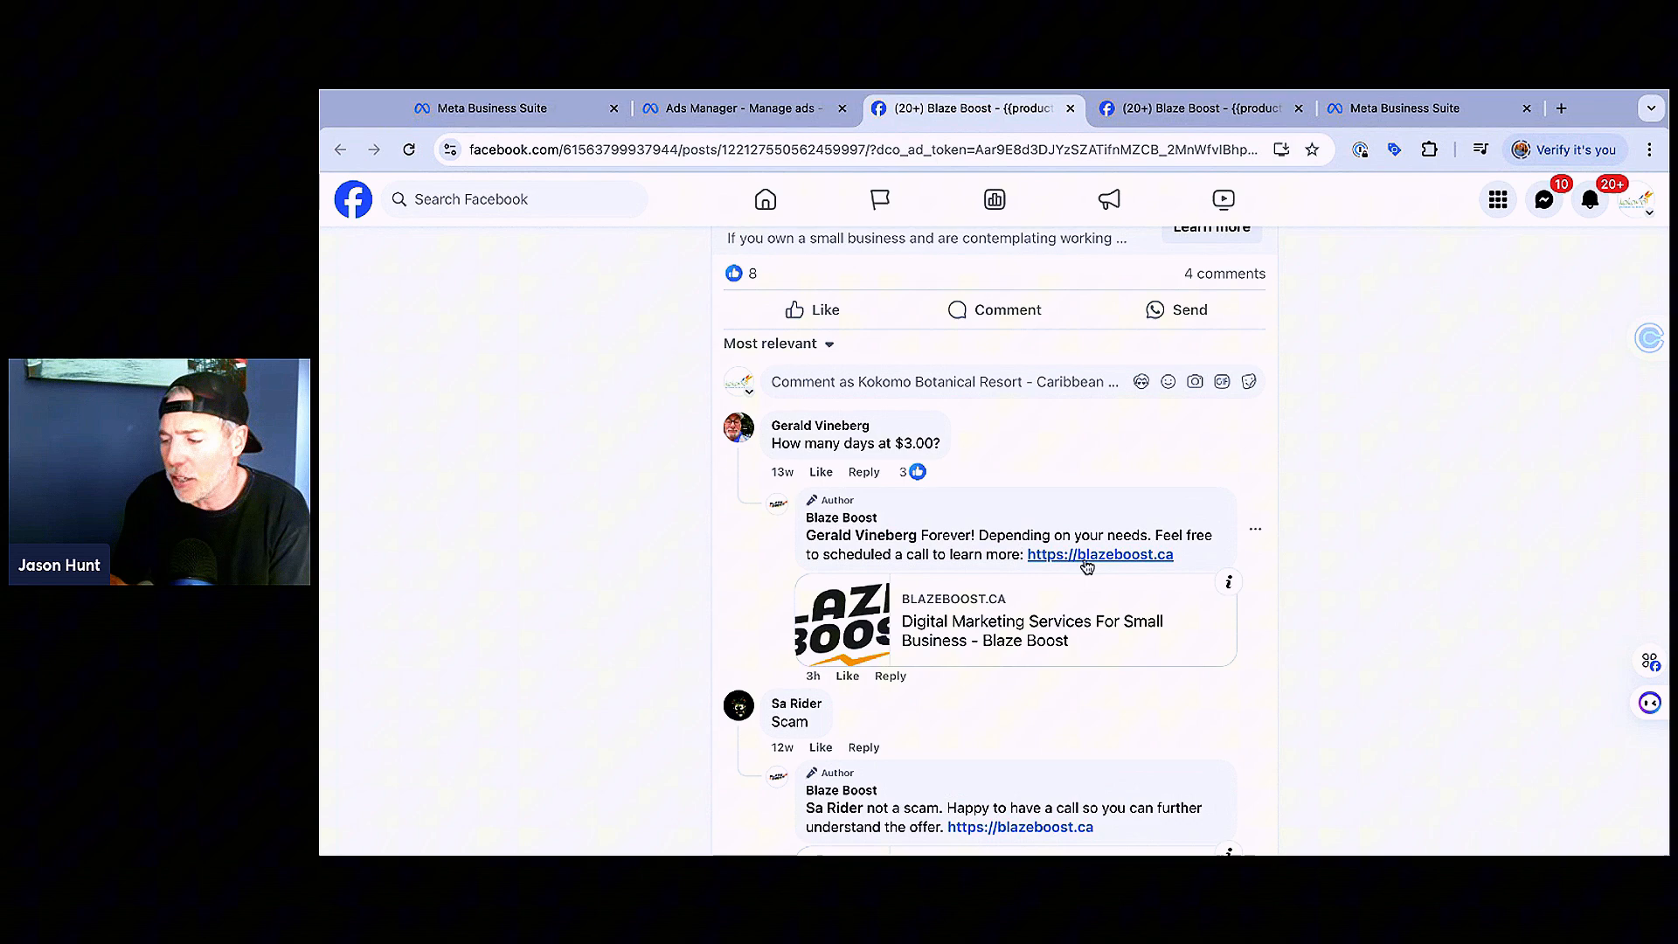
{"action": "mouse_move", "coordinate": [1083, 578]}
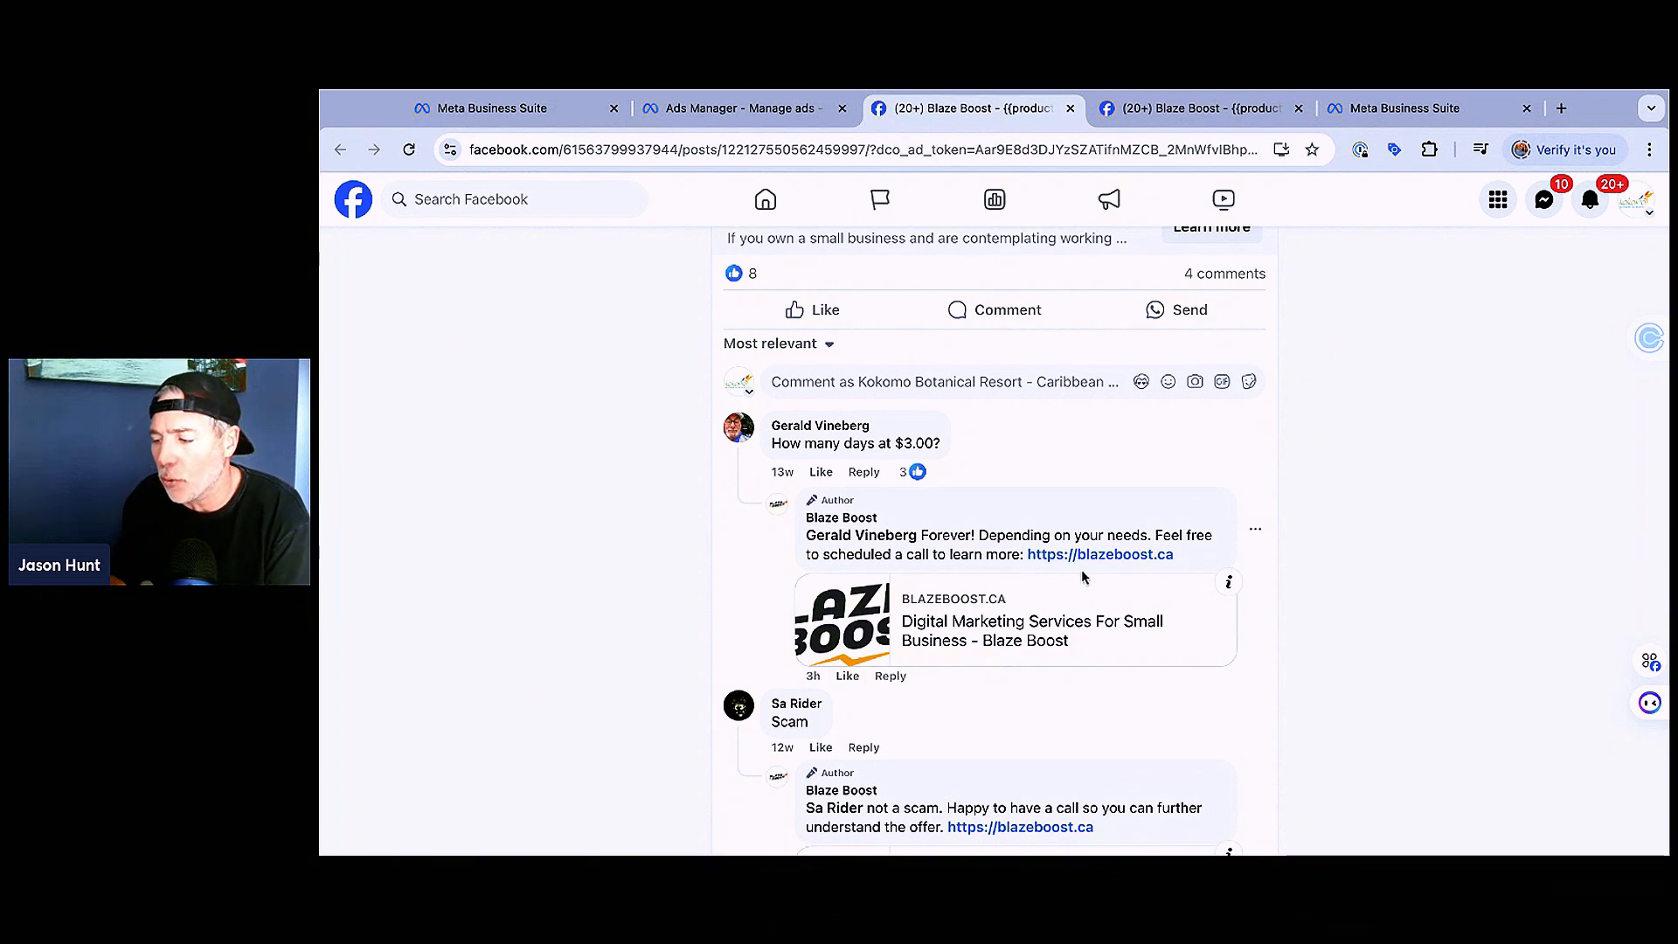
{"action": "scroll", "scroll_direction": "down", "scroll_amount": 3}
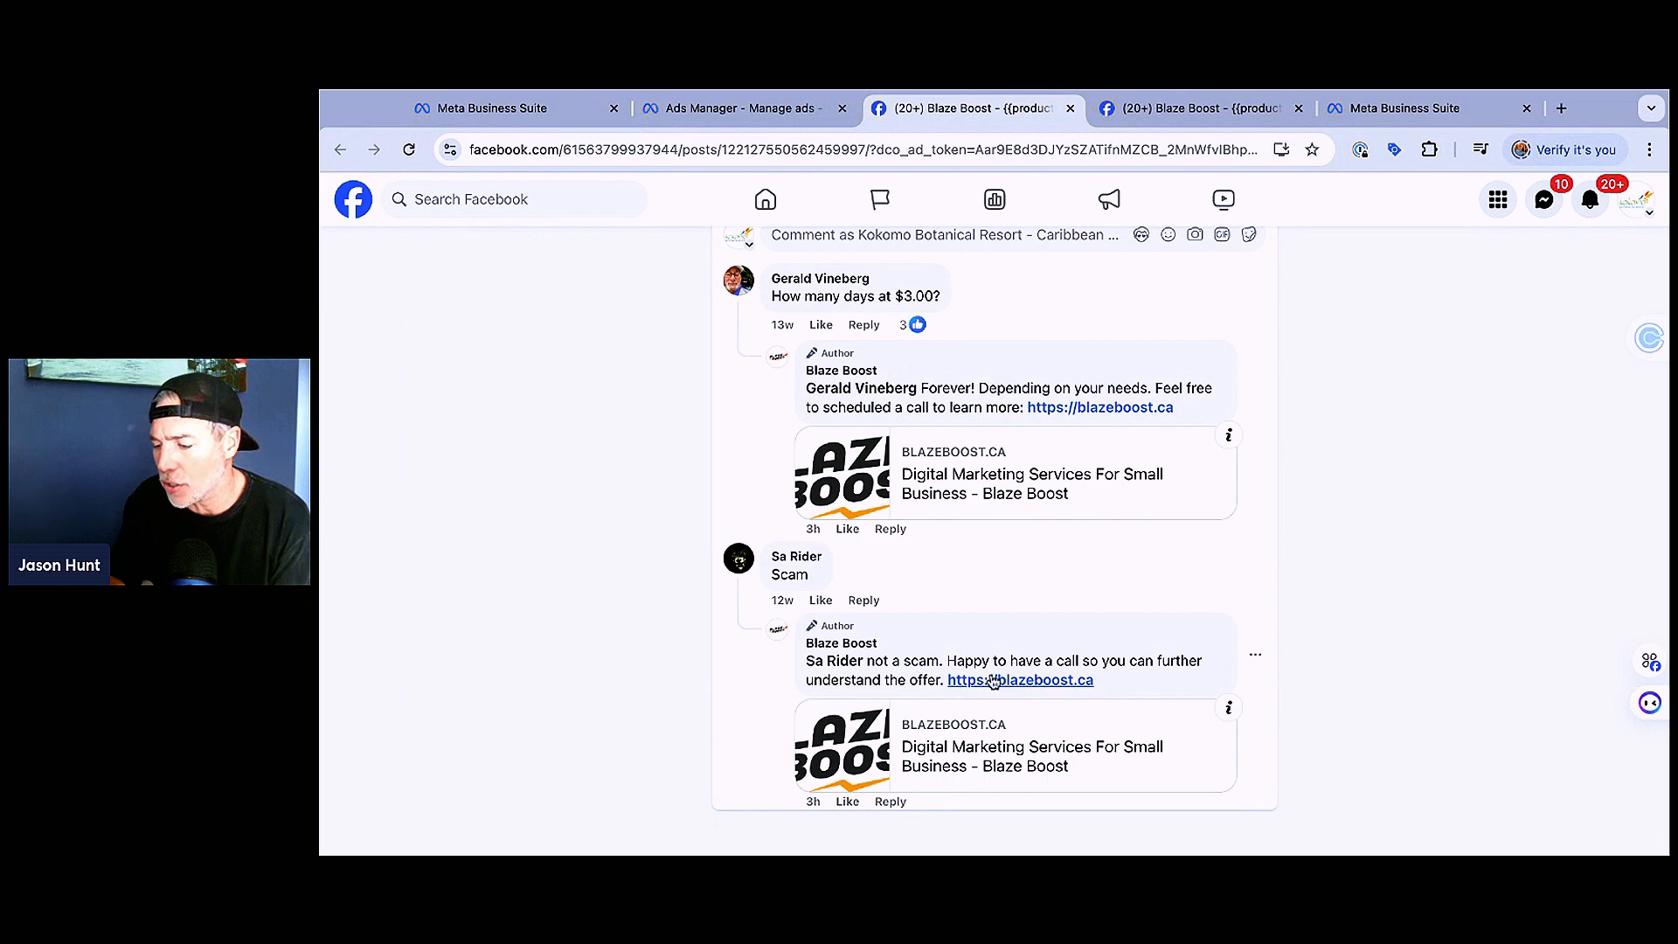
{"action": "scroll", "scroll_direction": "up", "scroll_amount": 3}
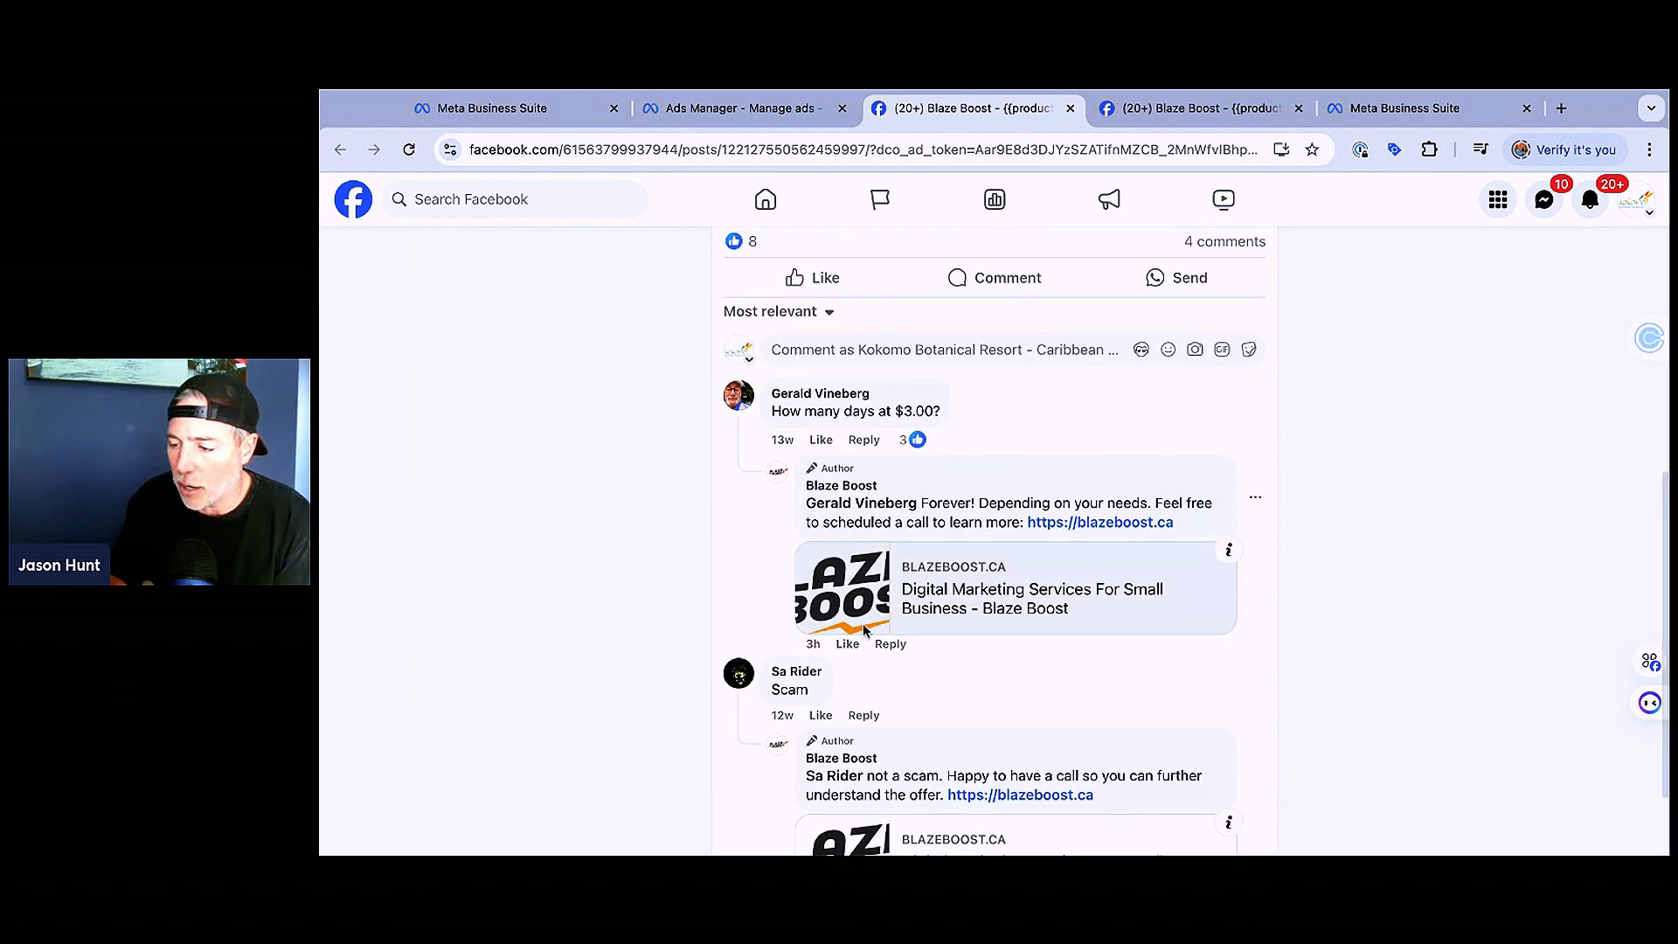
{"action": "scroll", "scroll_direction": "up", "scroll_amount": 3}
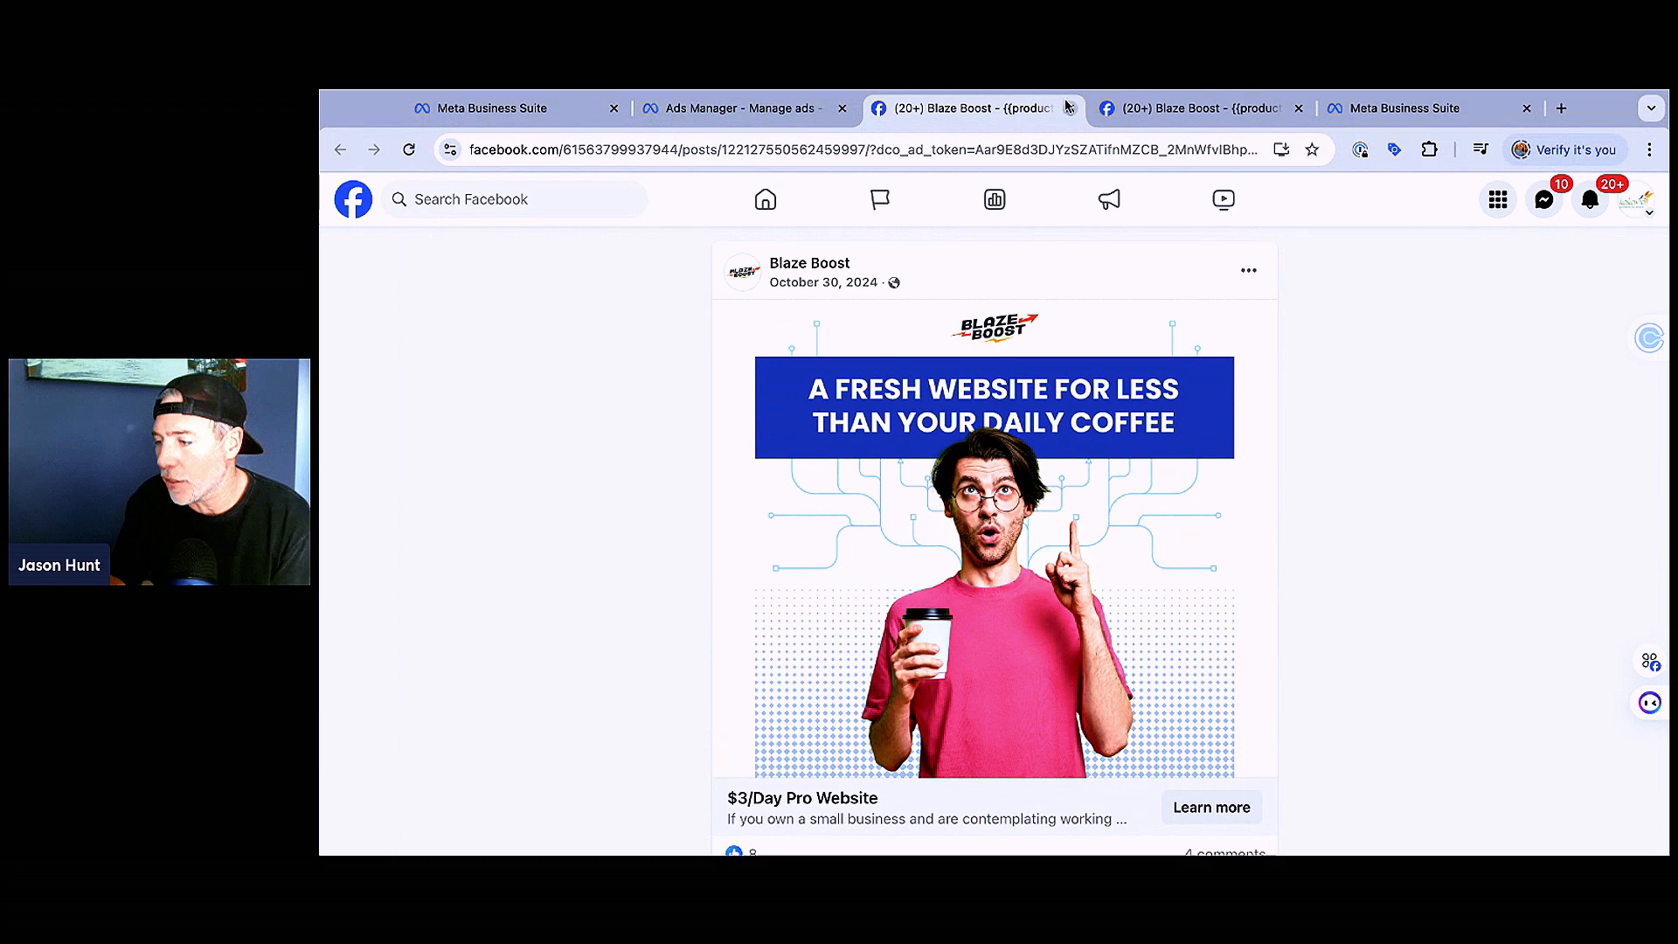
{"action": "left_click", "coordinate": [736, 109]}
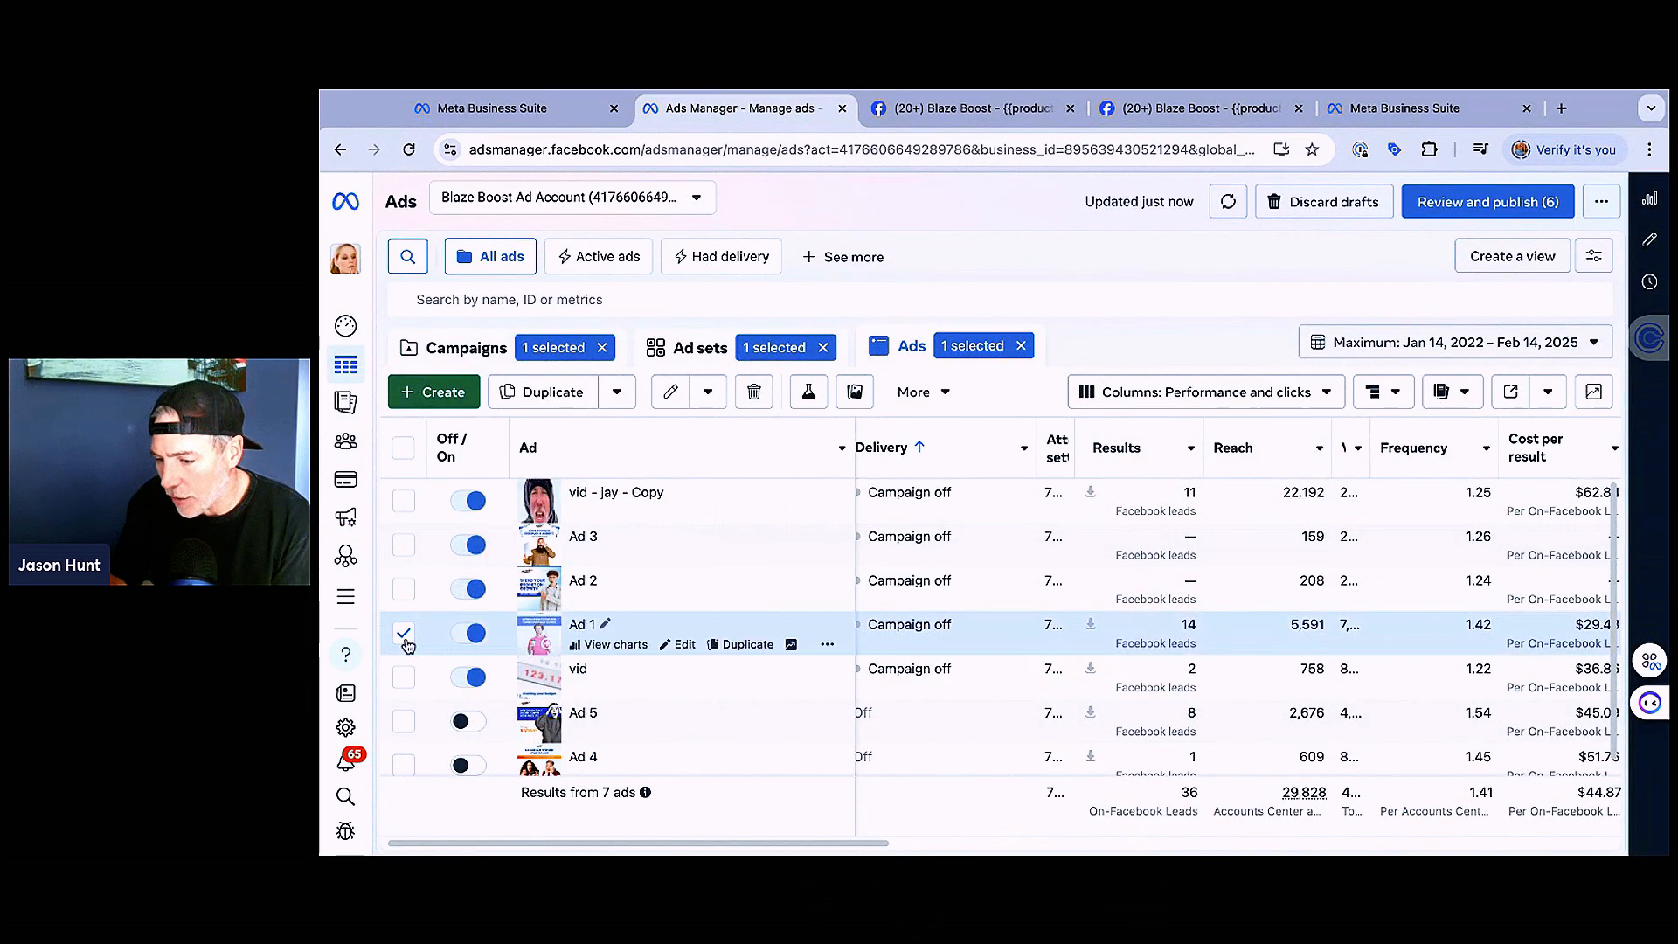
Step: Select the vid - jay - Copy ad and open its live Facebook post from the preview
{"action": "left_click", "coordinate": [404, 501]}
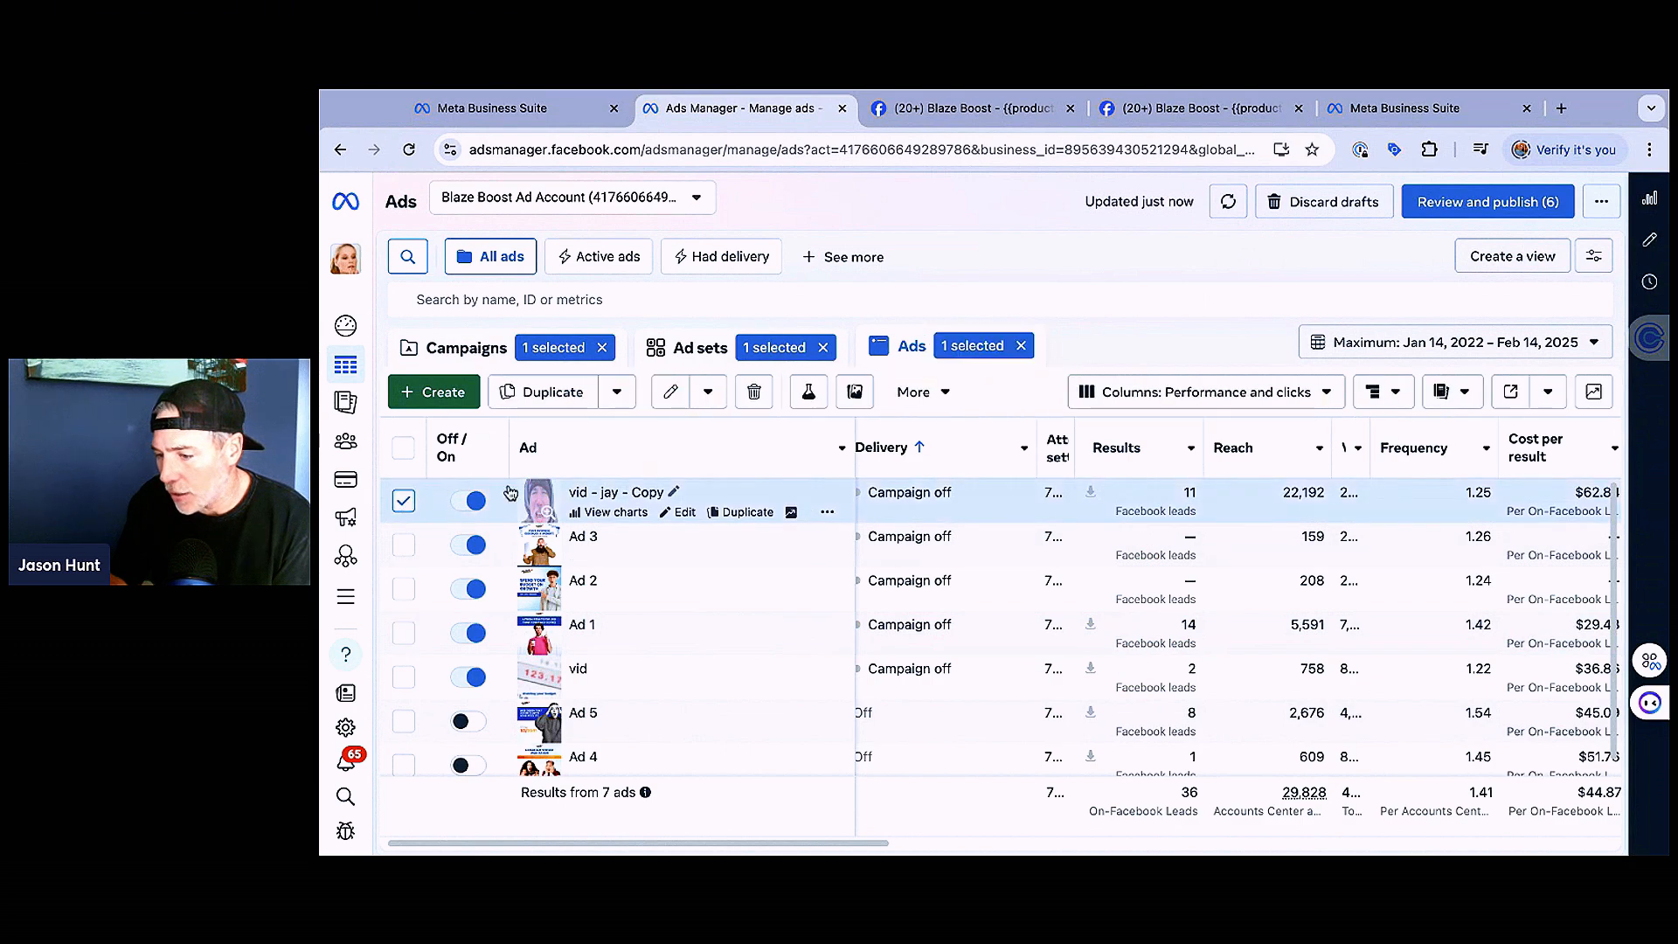
{"action": "left_click", "coordinate": [790, 512]}
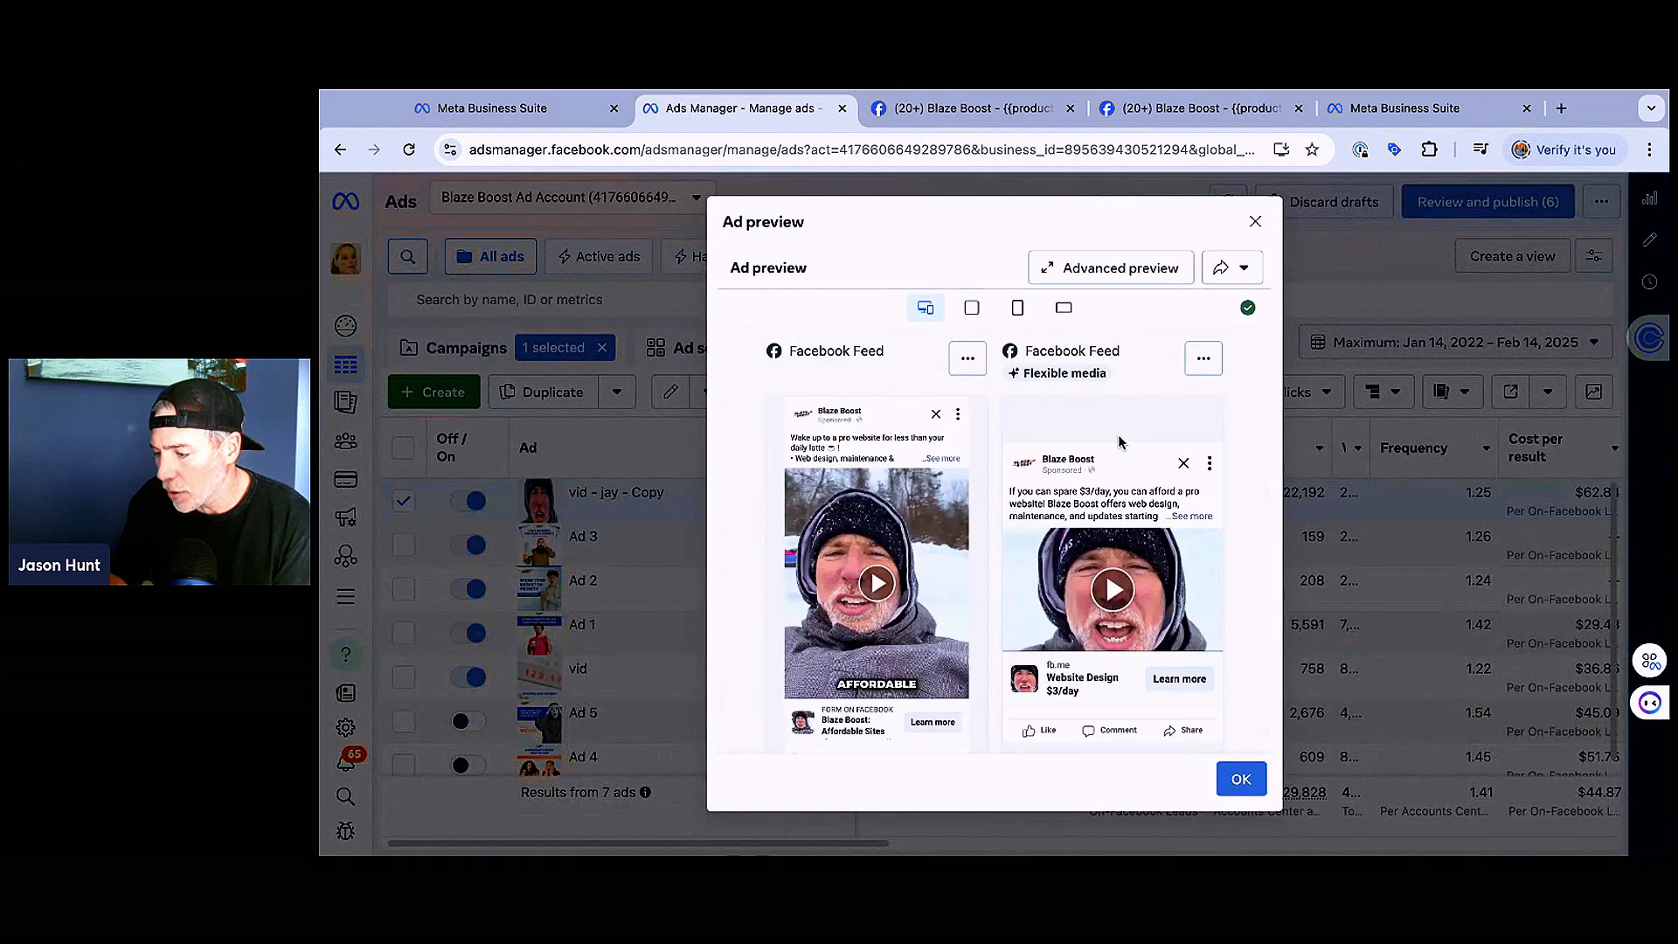
{"action": "left_click", "coordinate": [1219, 268]}
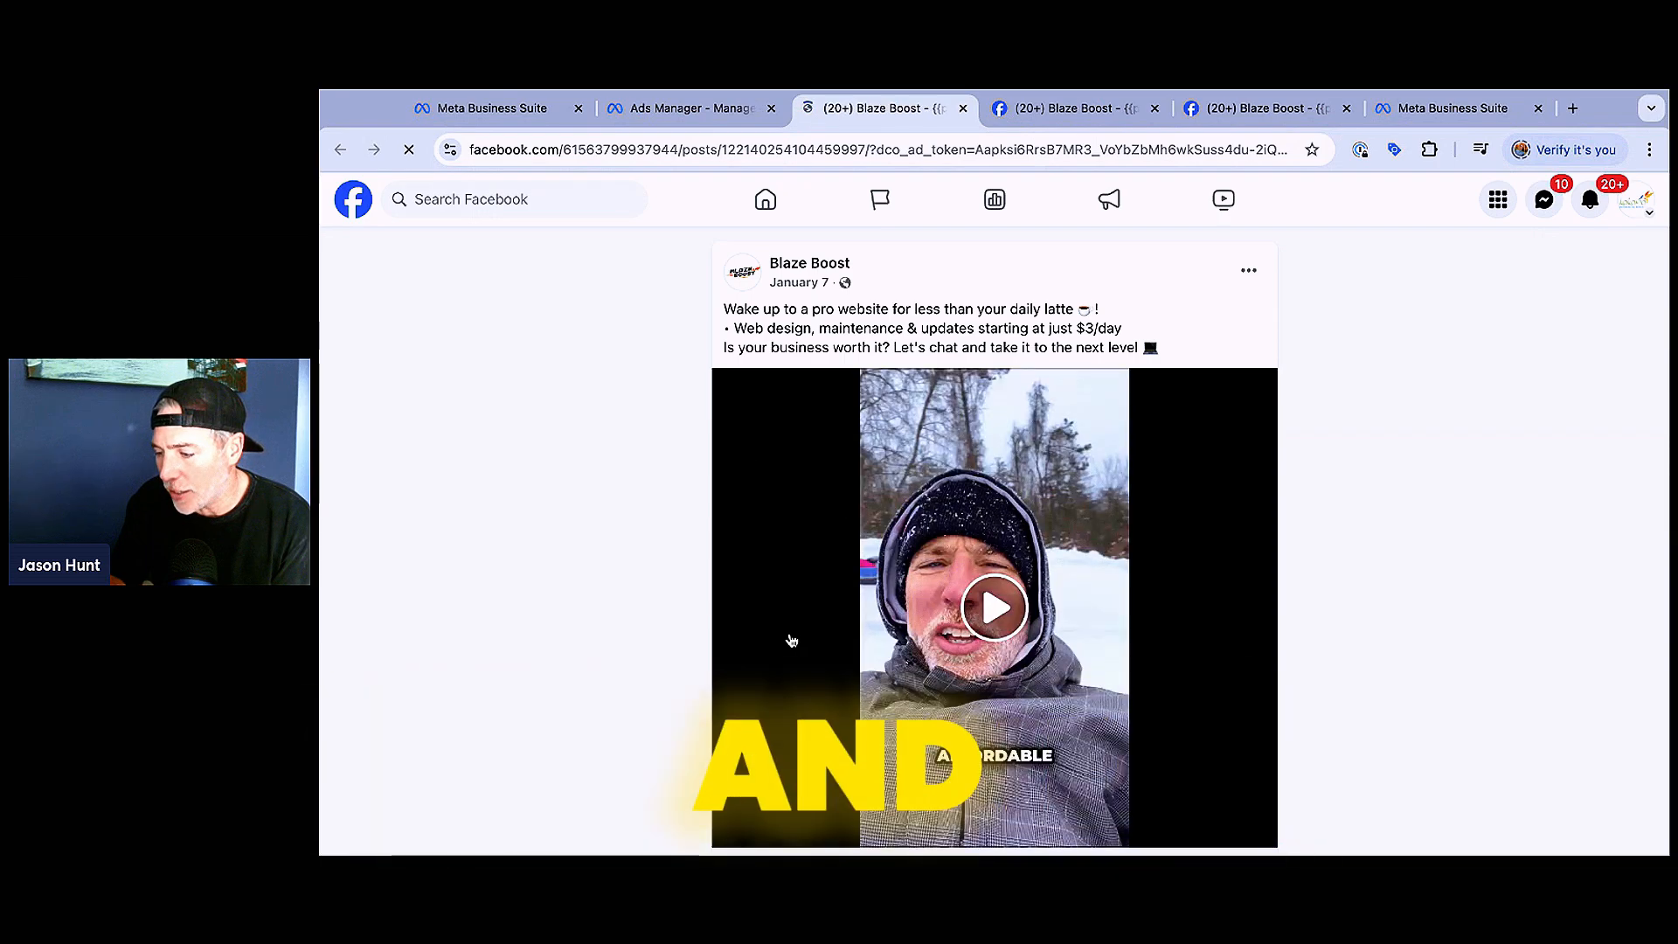
{"action": "left_click", "coordinate": [994, 608]}
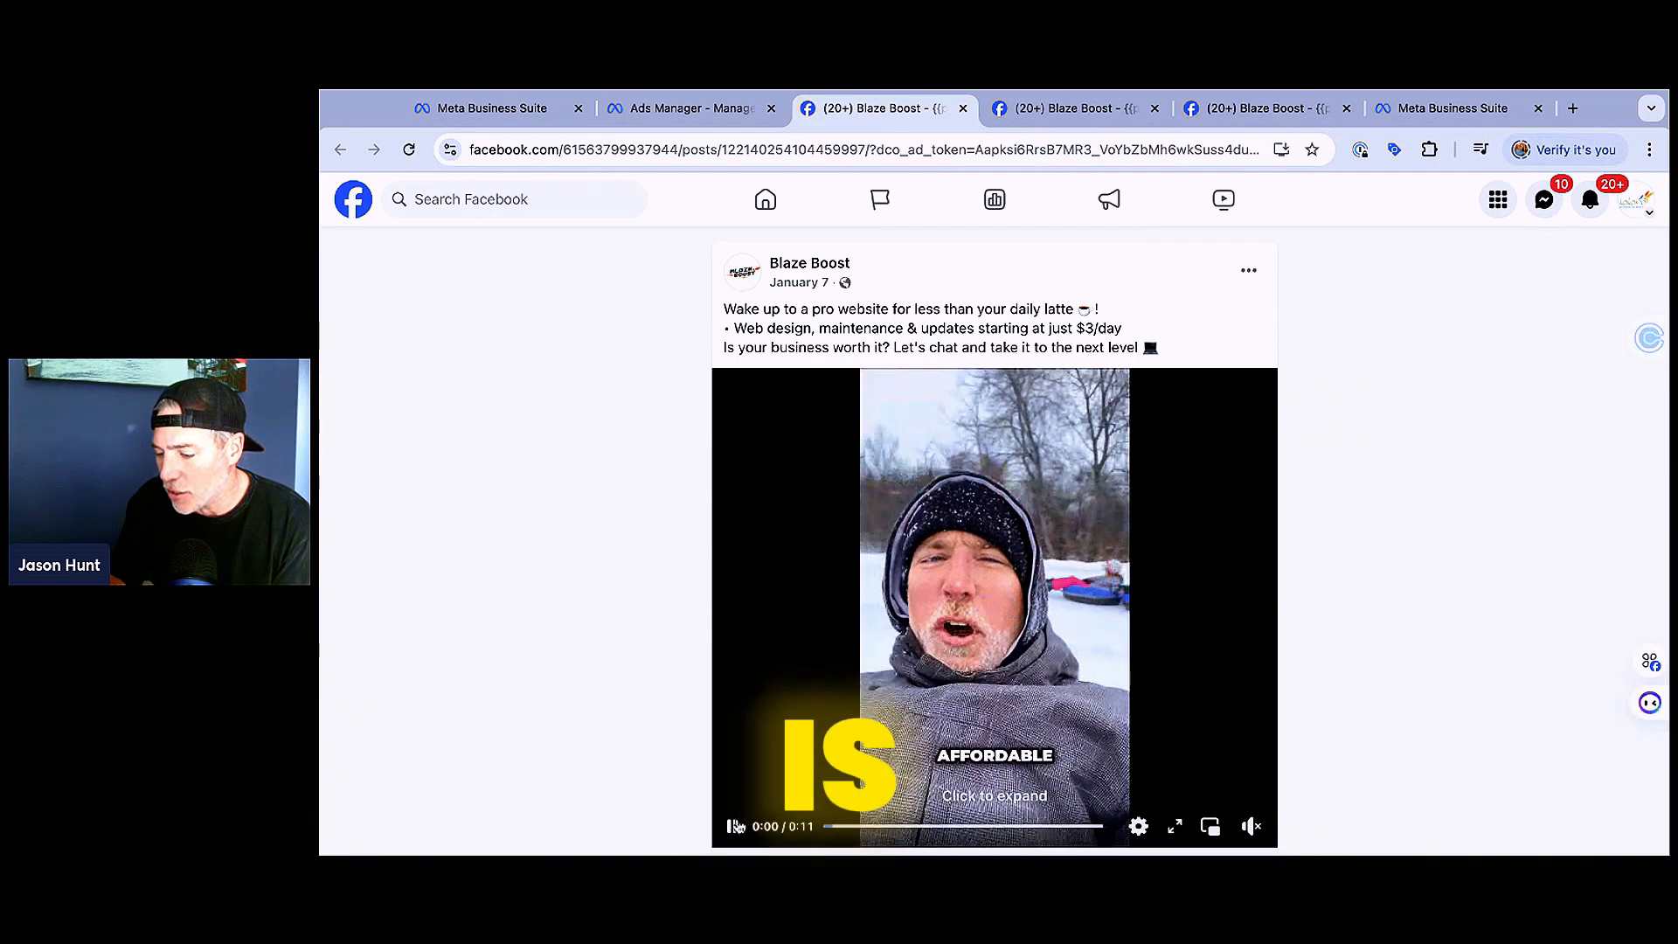
{"action": "scroll", "scroll_direction": "down", "scroll_amount": 3}
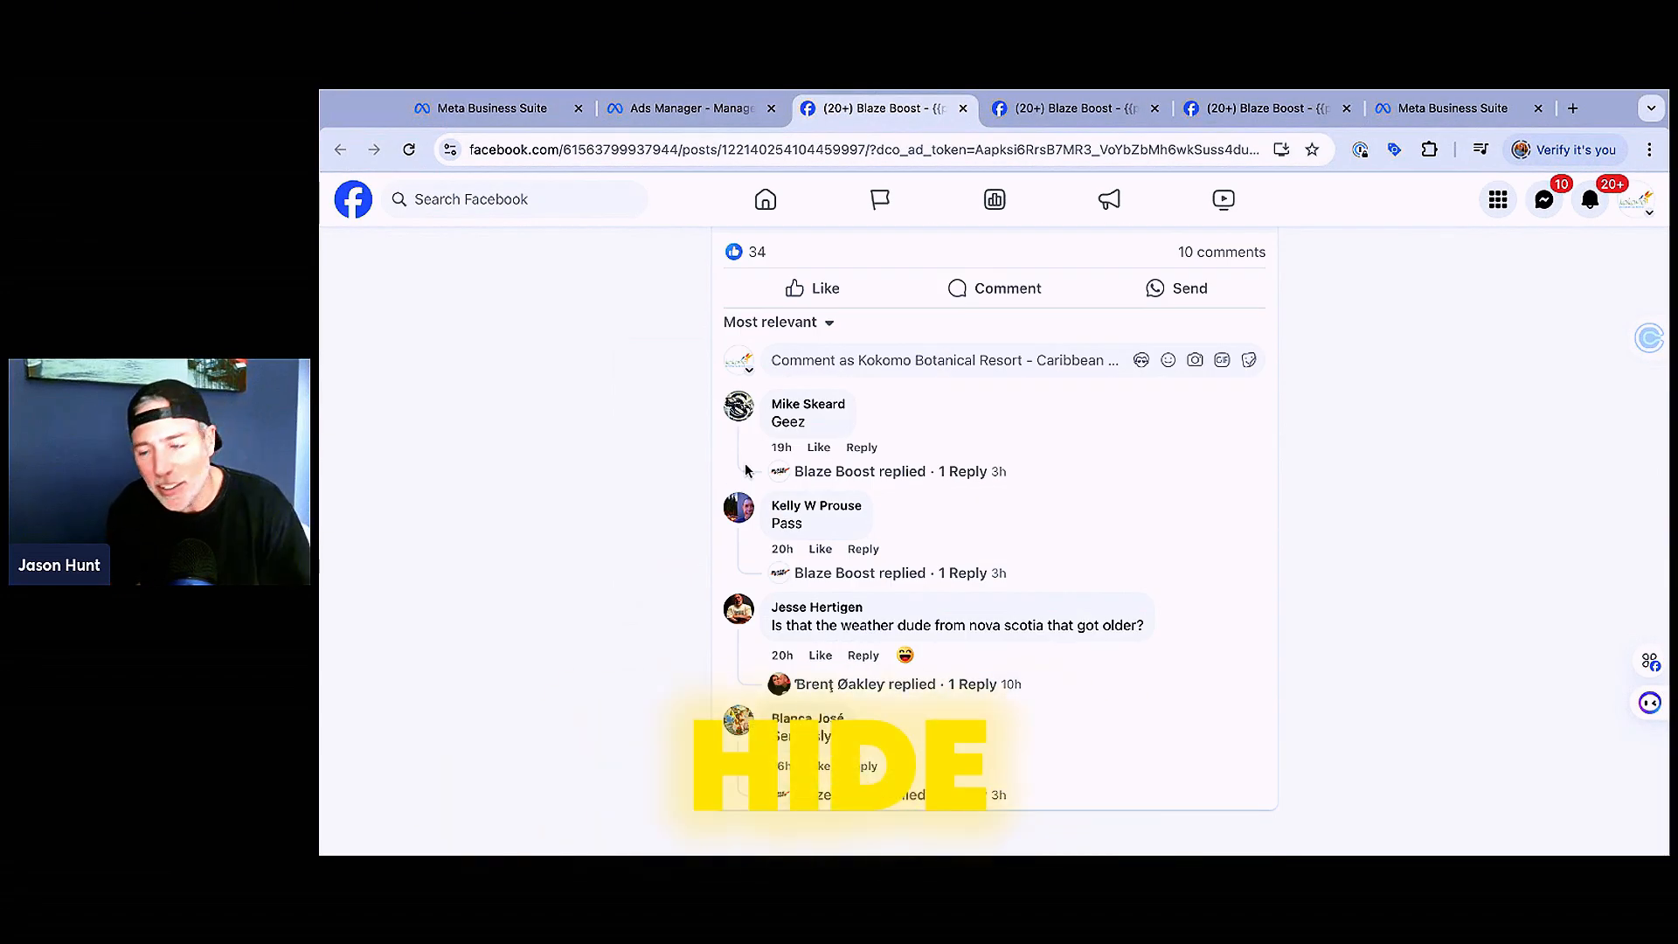
{"action": "left_click", "coordinate": [875, 418]}
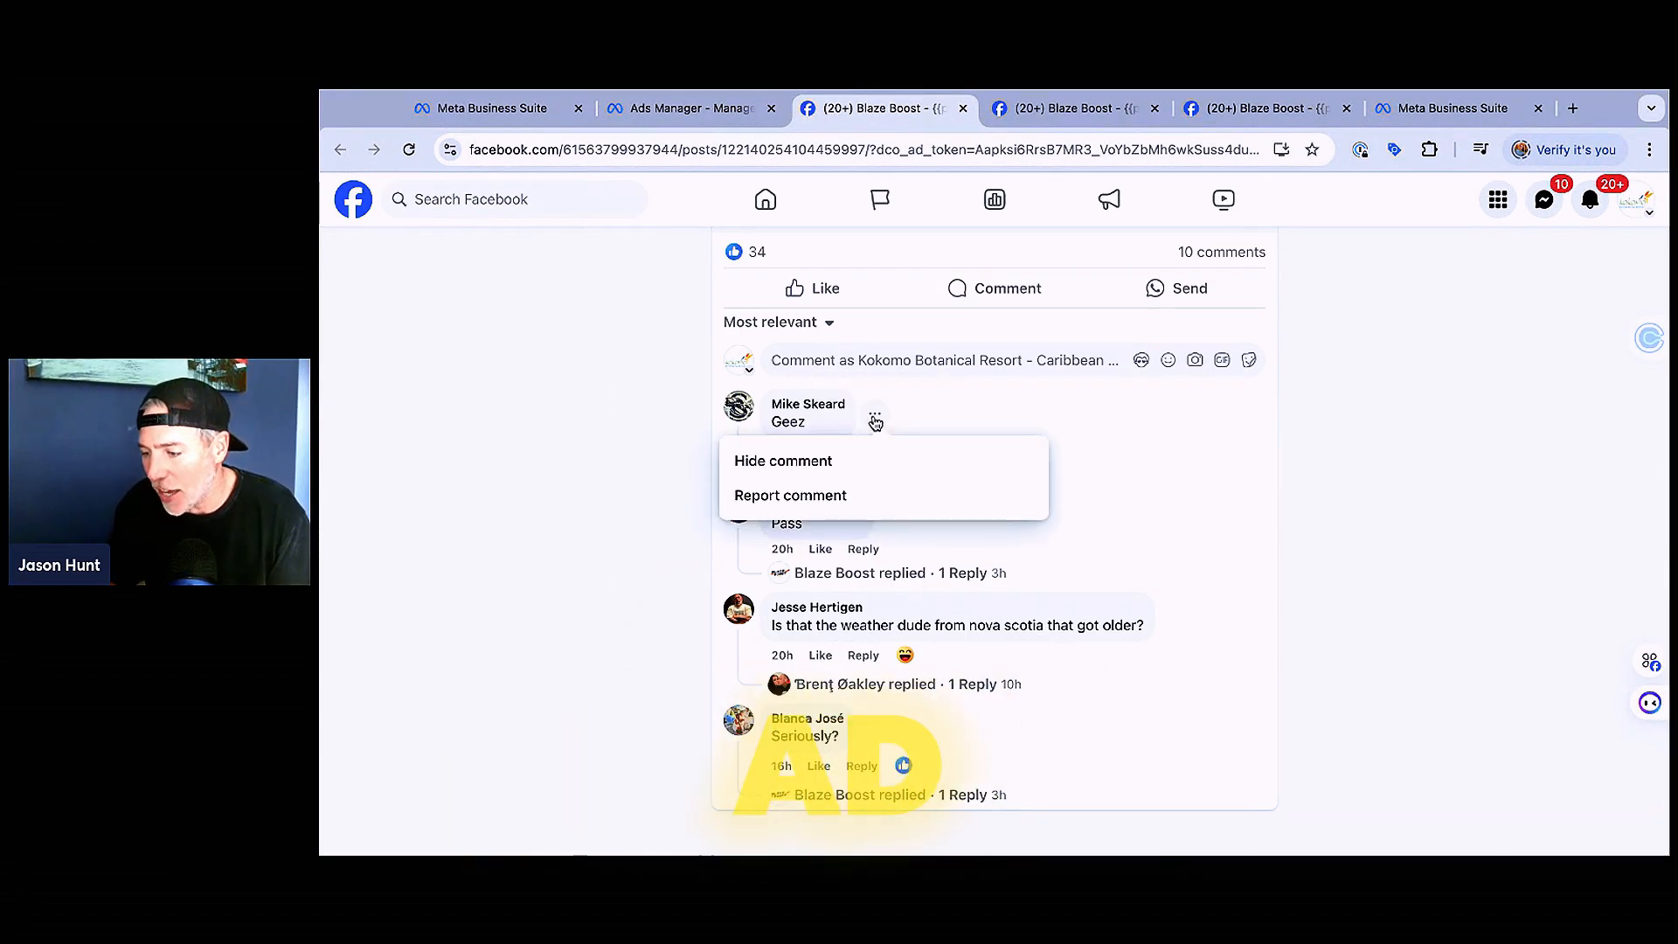
{"action": "mouse_move", "coordinate": [677, 428]}
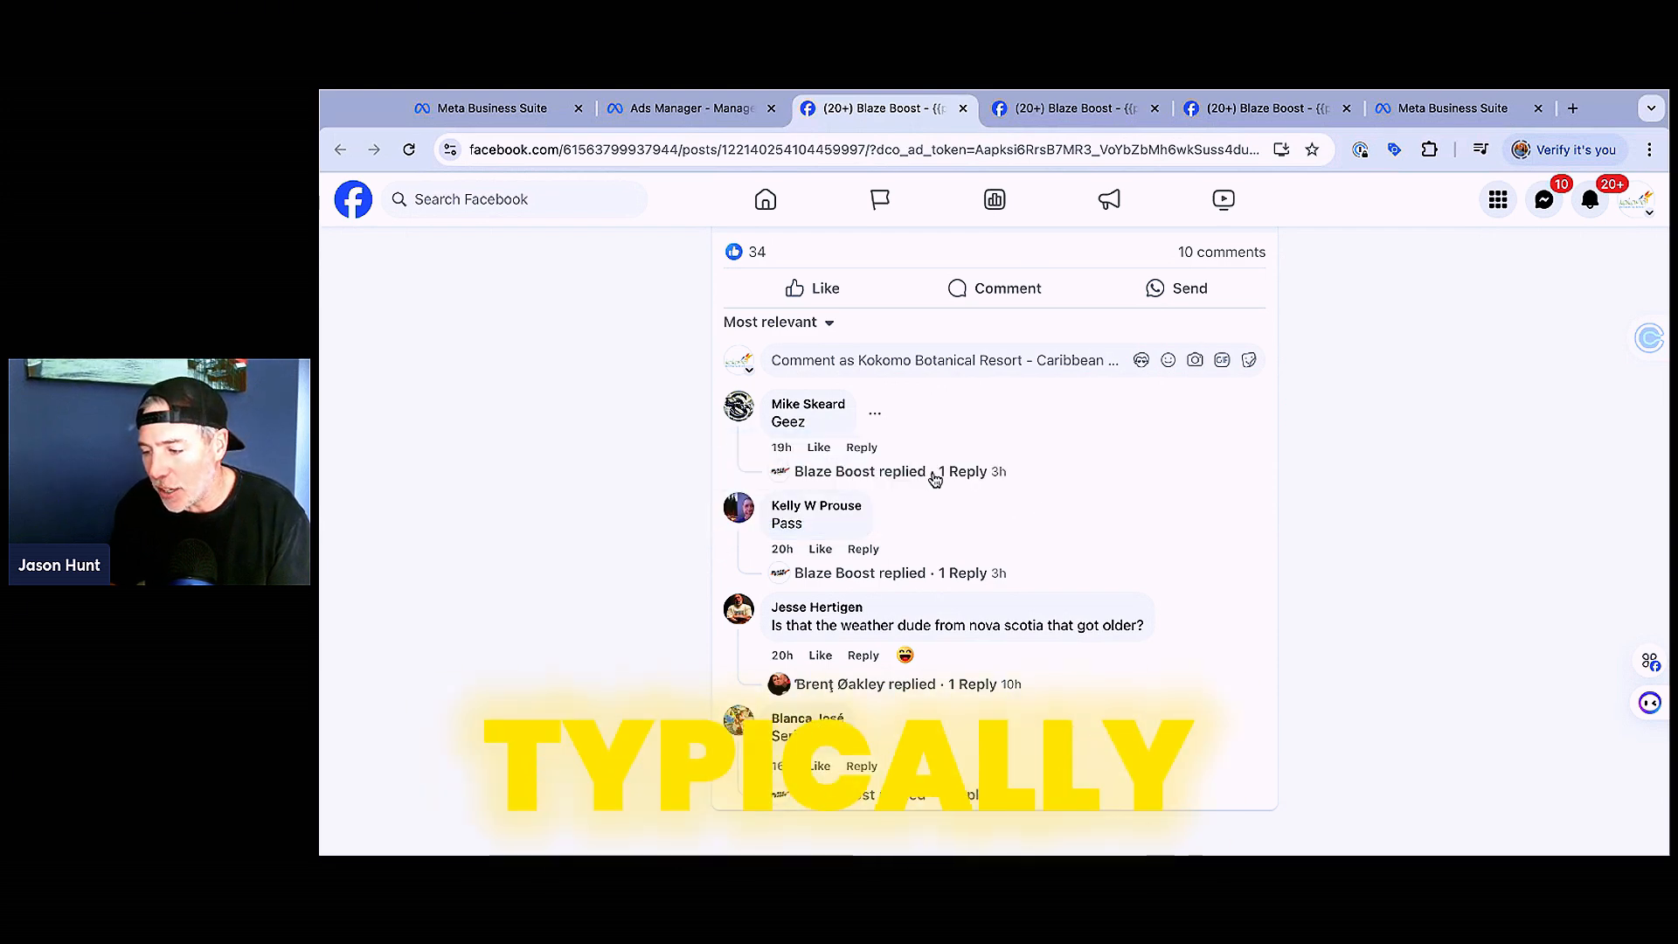
{"action": "left_click", "coordinate": [898, 472]}
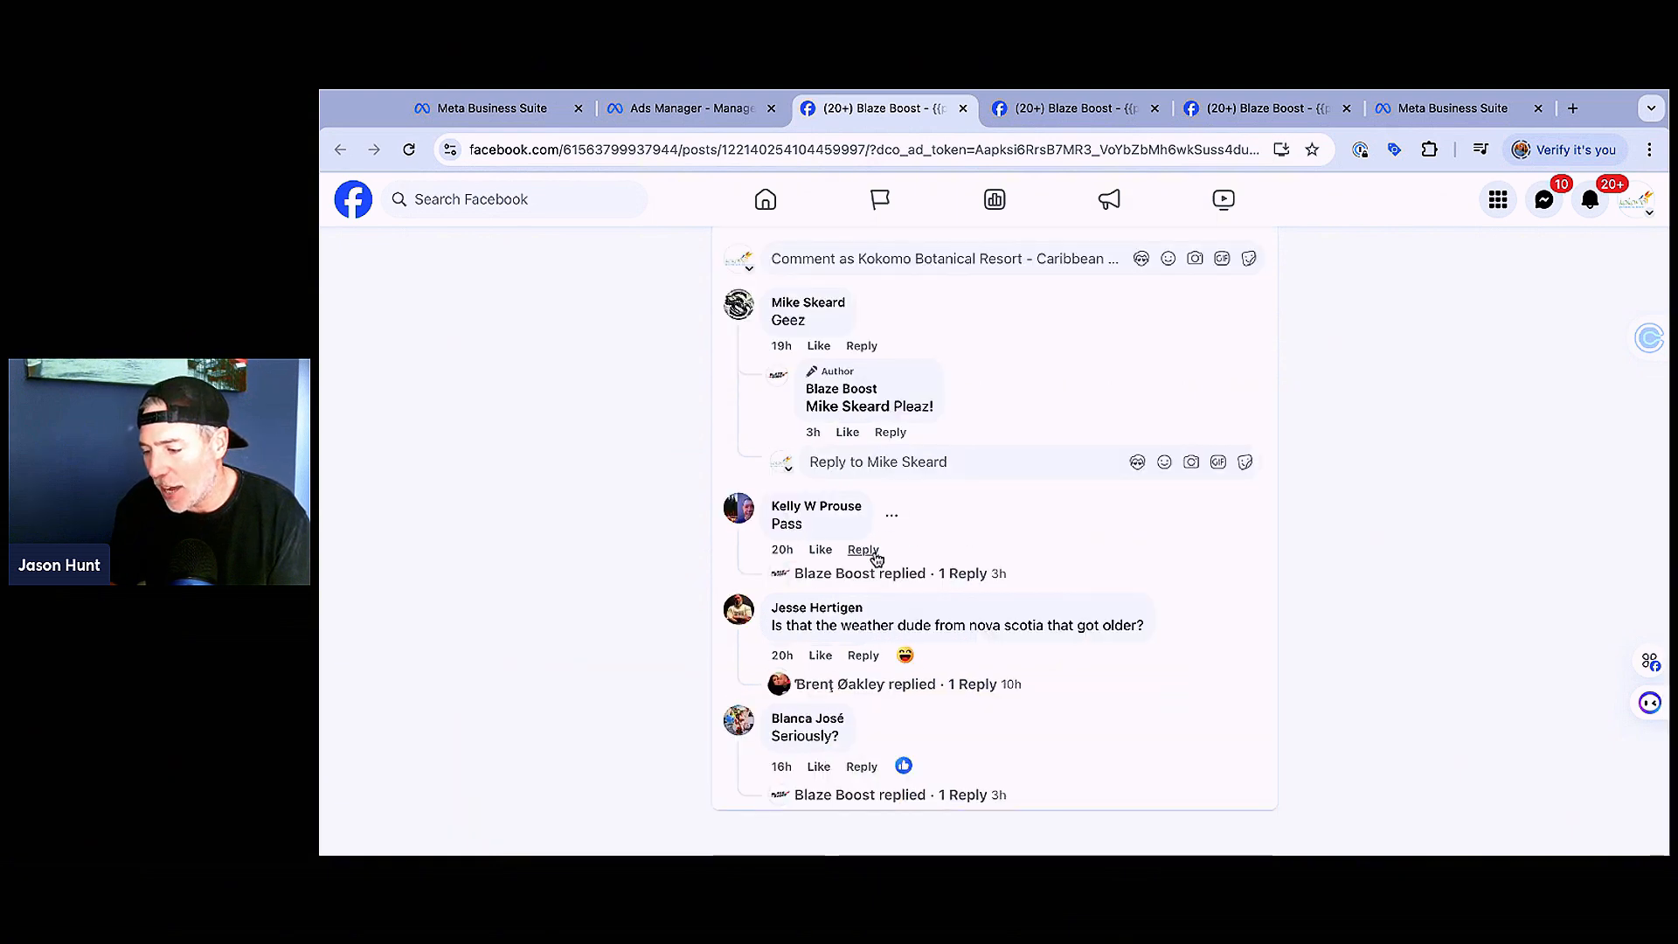
{"action": "left_click", "coordinate": [863, 572]}
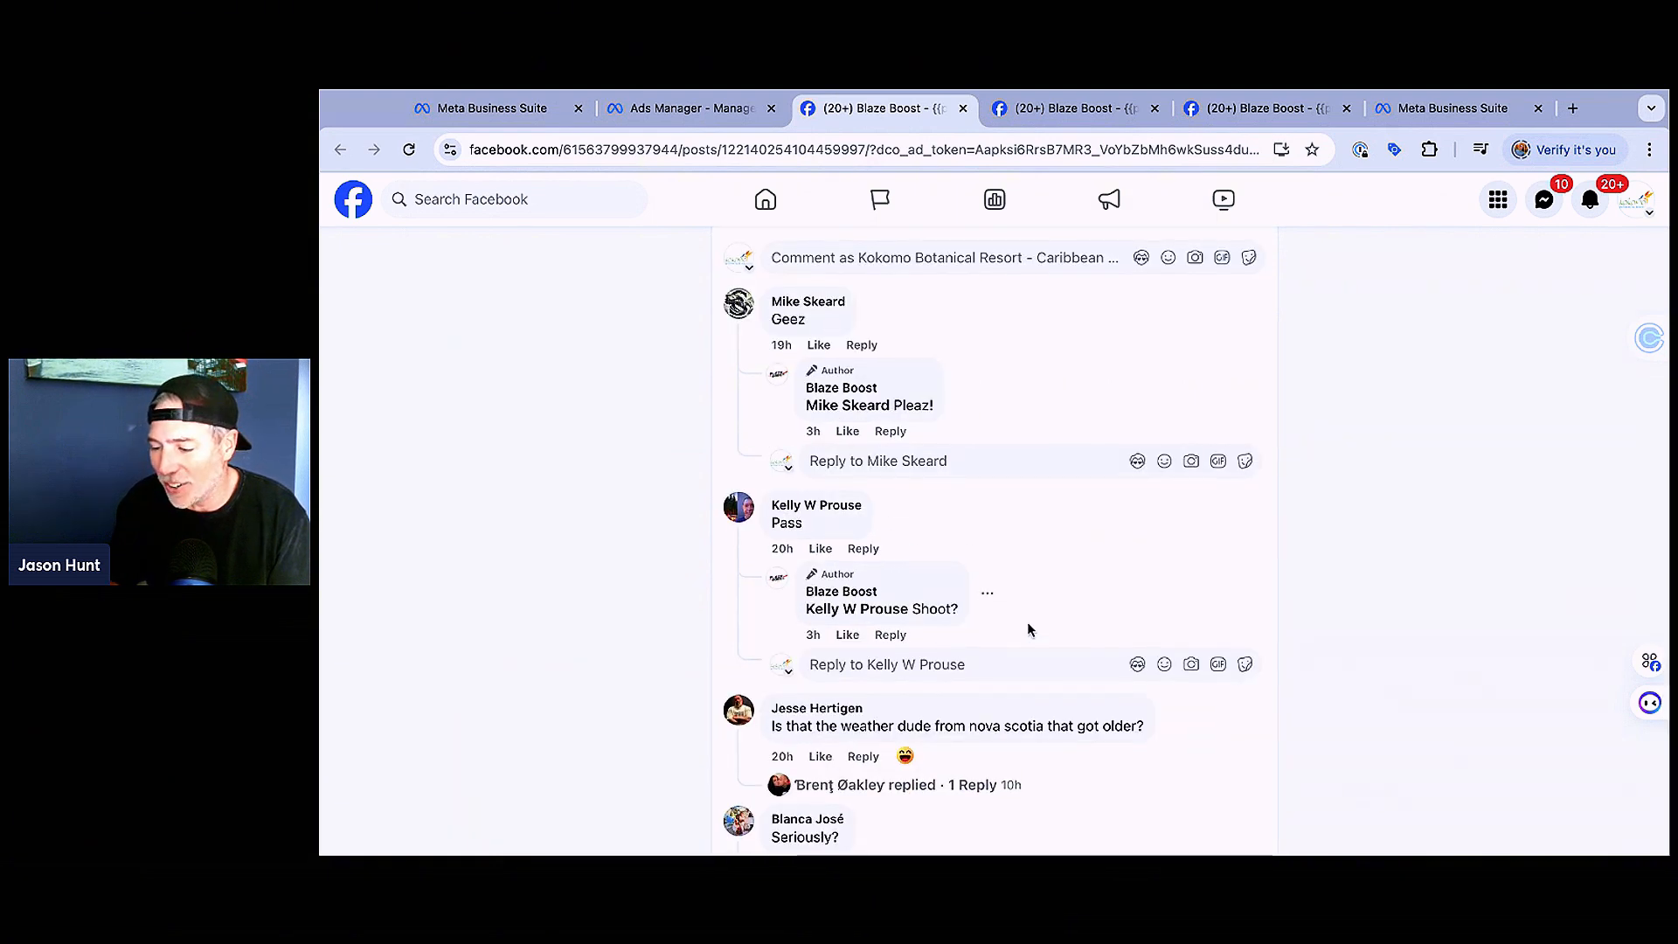
{"action": "scroll", "scroll_direction": "down", "scroll_amount": 3}
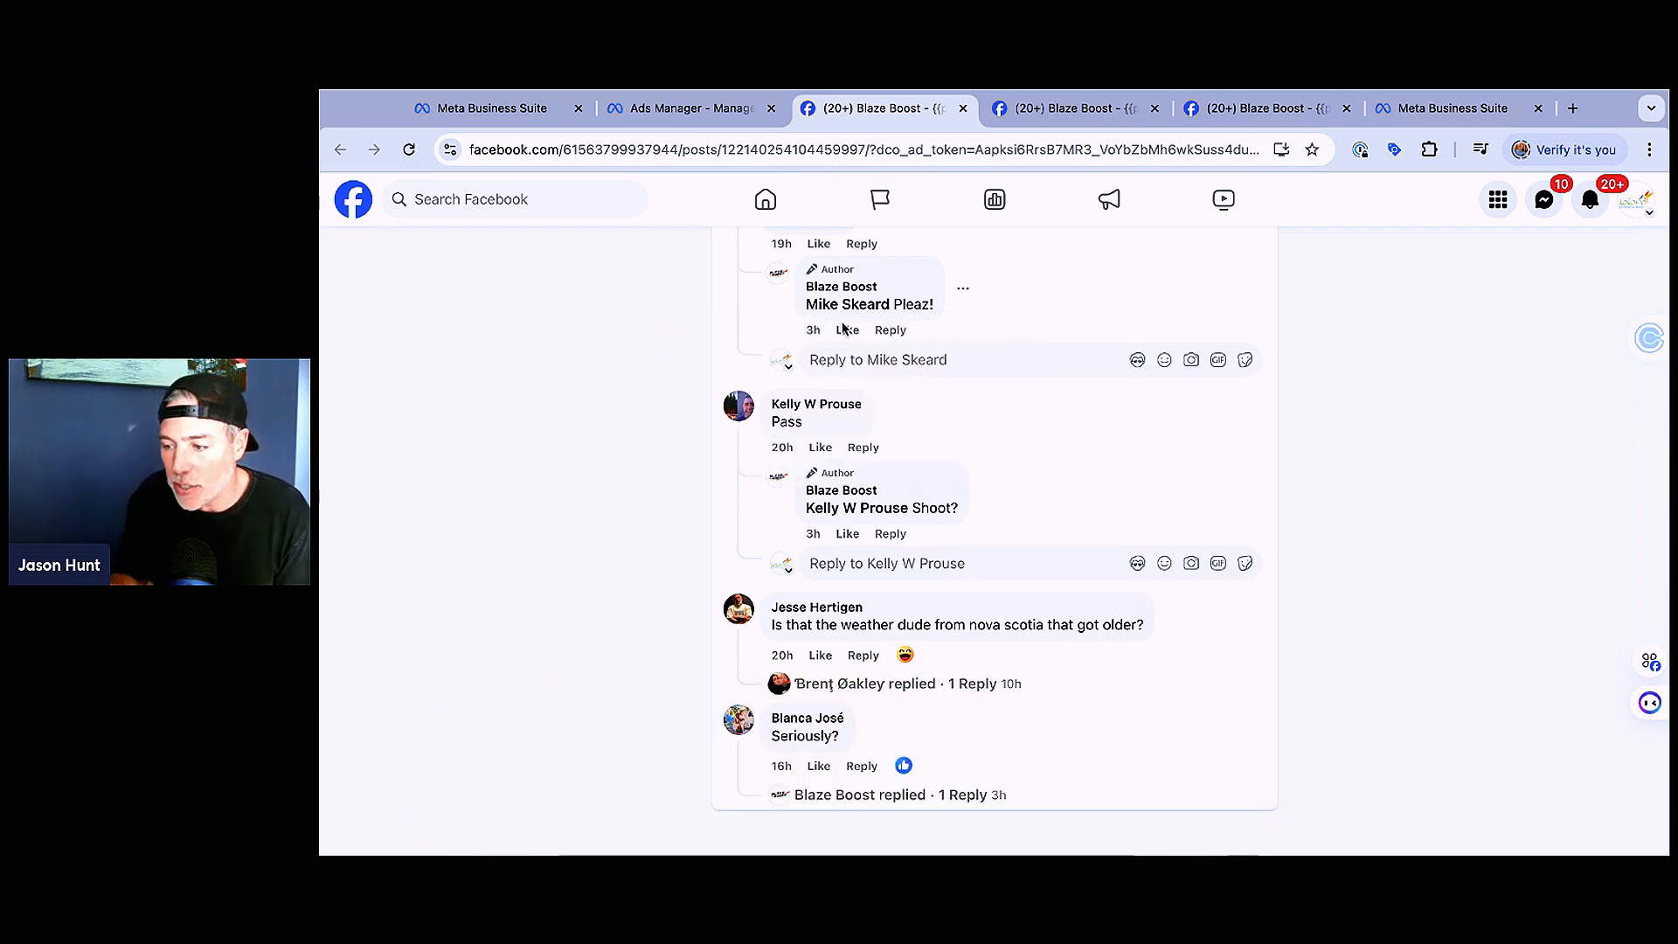
{"action": "scroll", "scroll_direction": "up", "scroll_amount": 3}
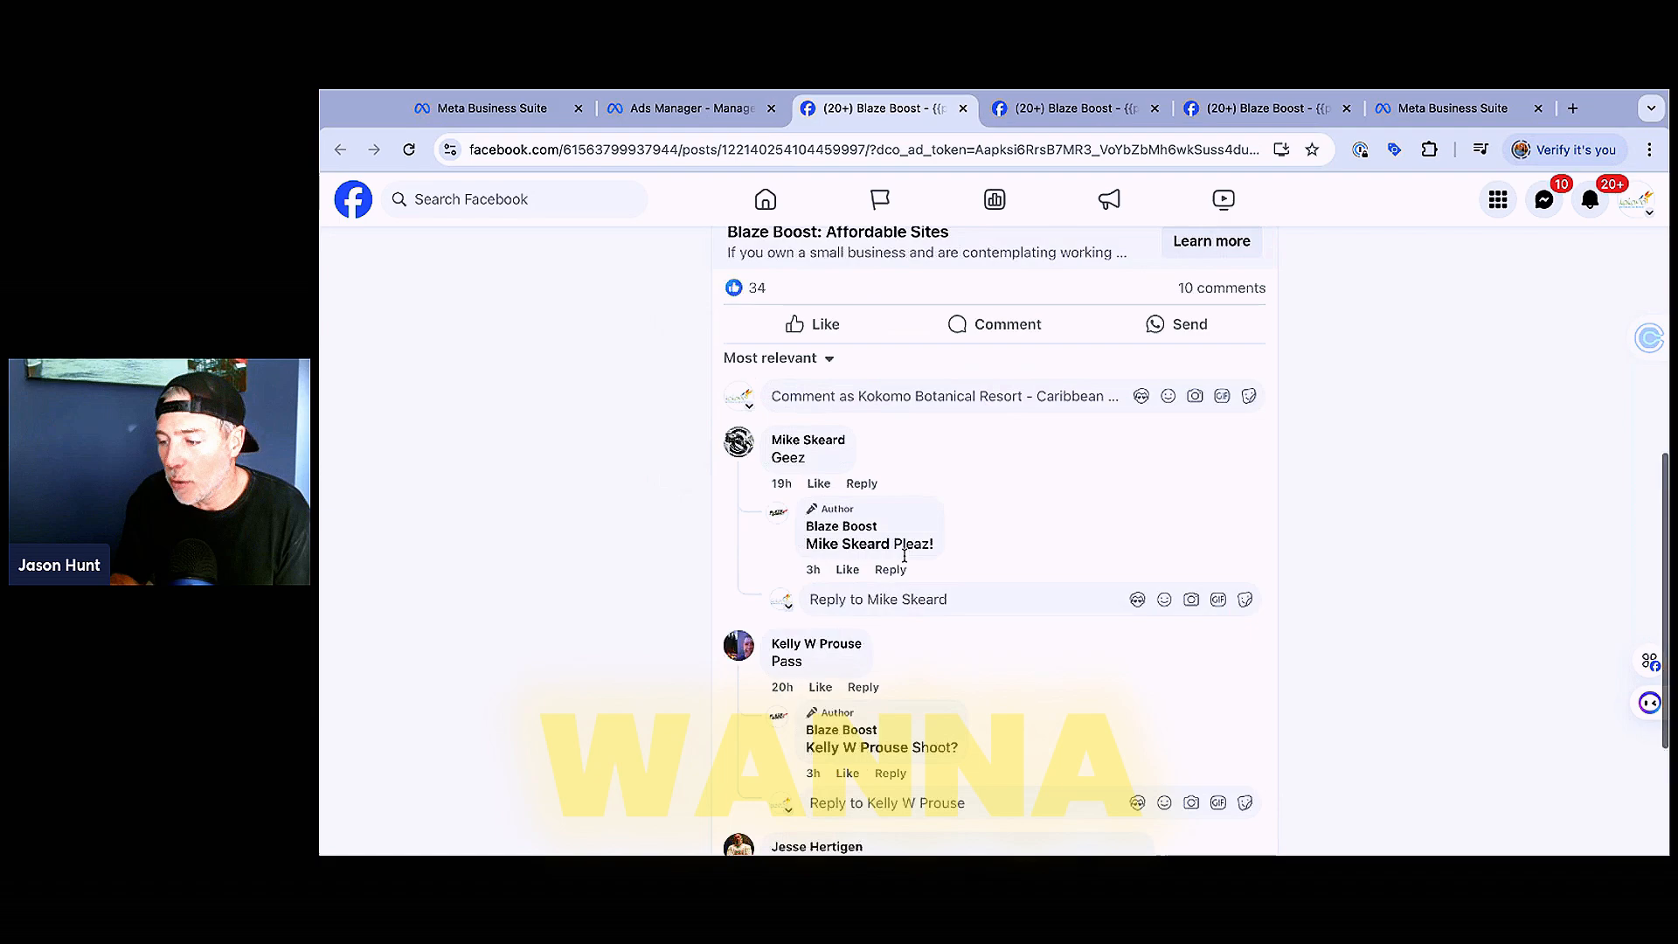
{"action": "scroll", "scroll_direction": "up", "scroll_amount": 3}
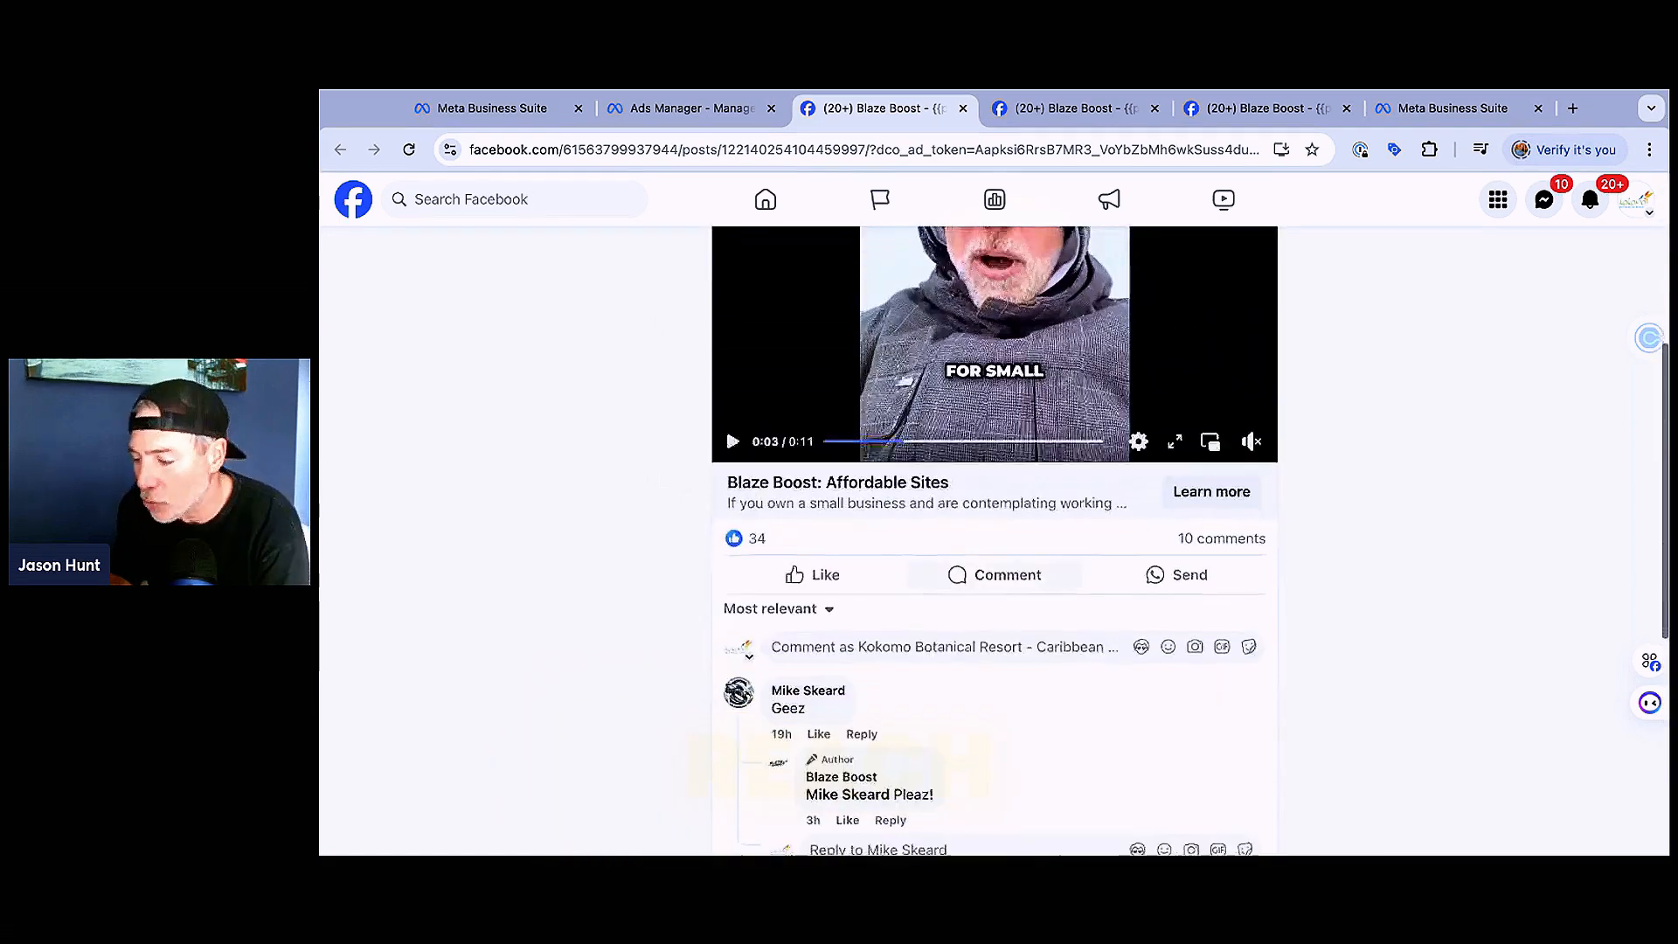